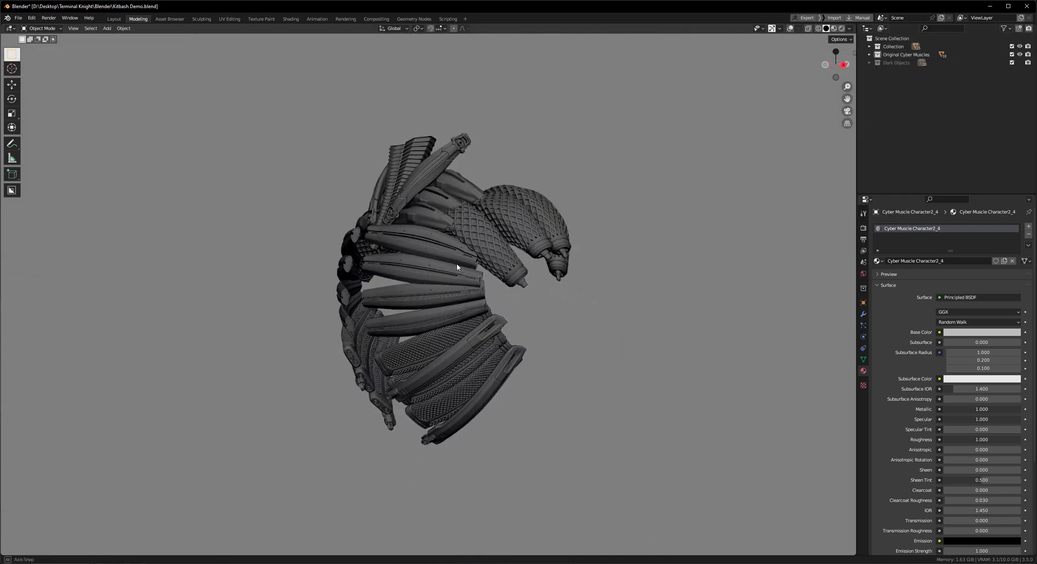
# Orbit the viewport around the cyber-muscle pieces to inspect them.
pyautogui.moveTo(456, 265); pyautogui.dragTo(545, 234)
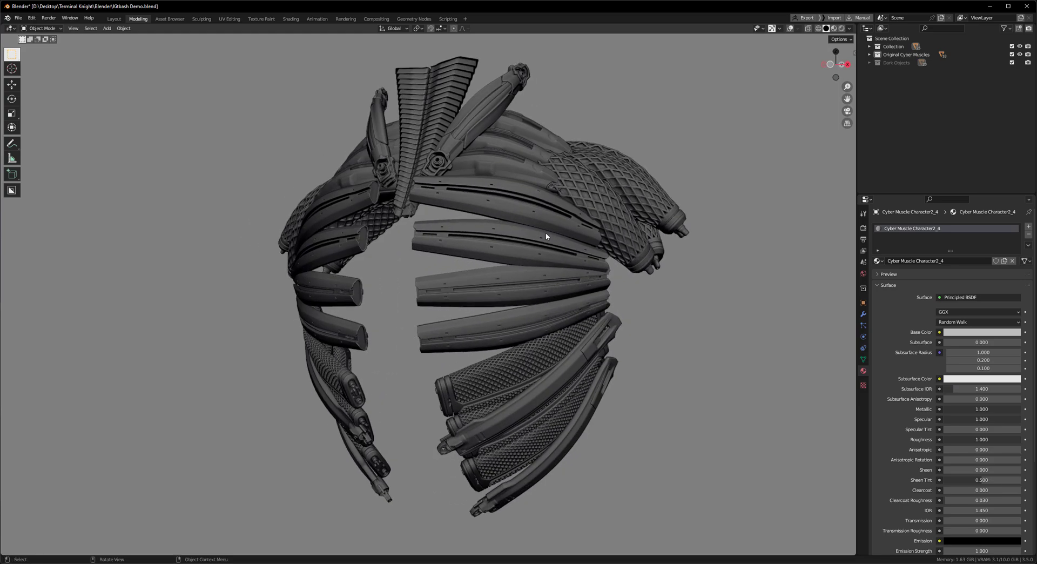
pyautogui.moveTo(546, 236); pyautogui.dragTo(483, 251)
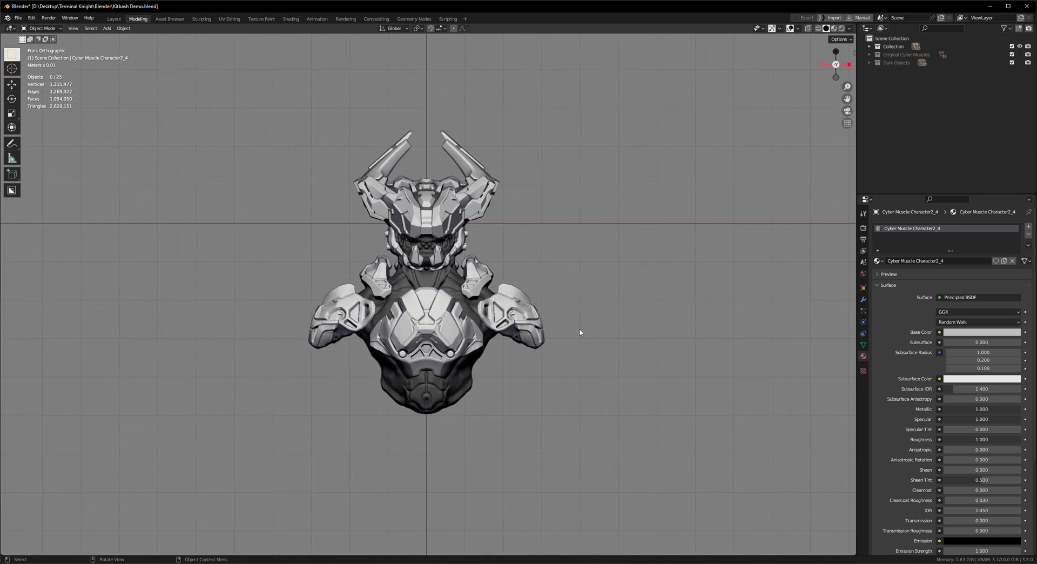
# Apply rotation to CM01_KB11_C02.001 and set the transform orientation to Local.
pyautogui.press('ctrl+v')
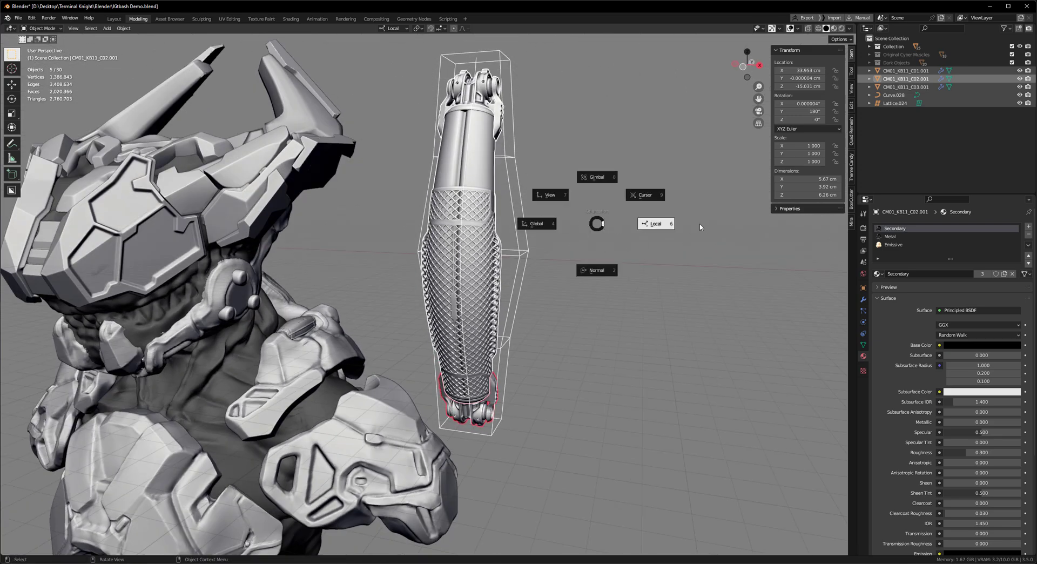
pyautogui.moveTo(655, 224)
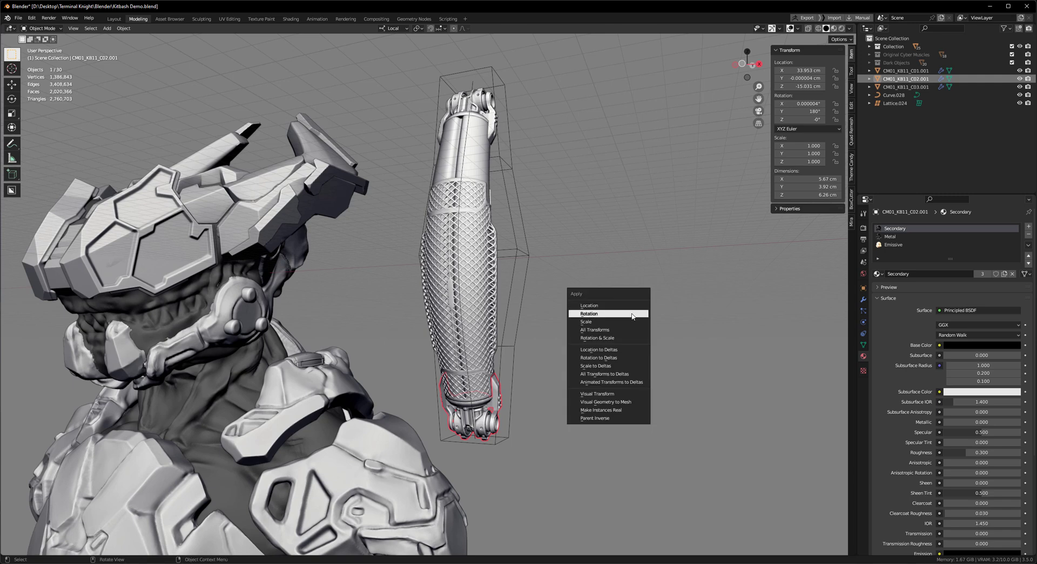
pyautogui.click(589, 313)
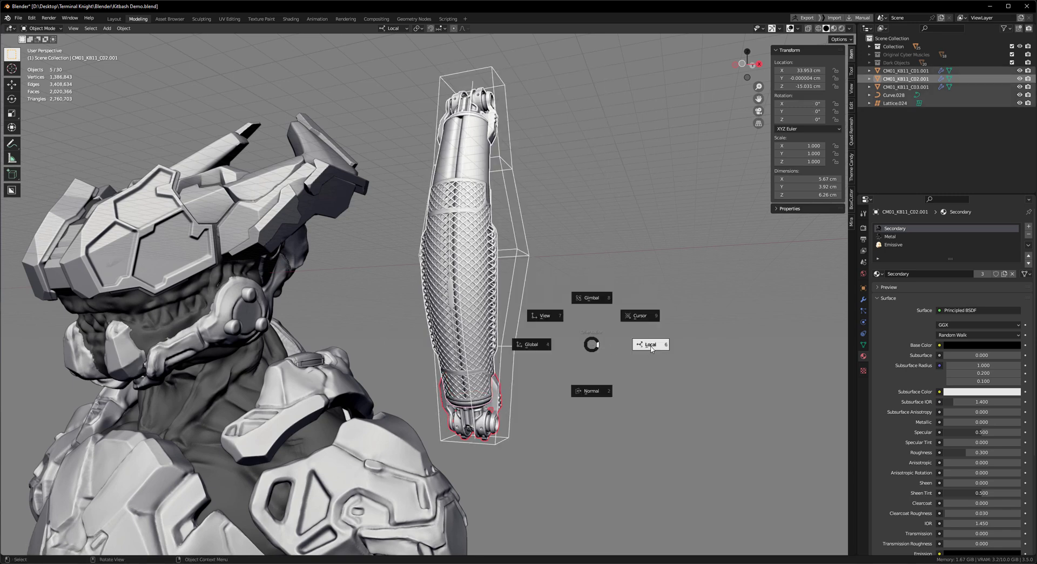
pyautogui.click(650, 344)
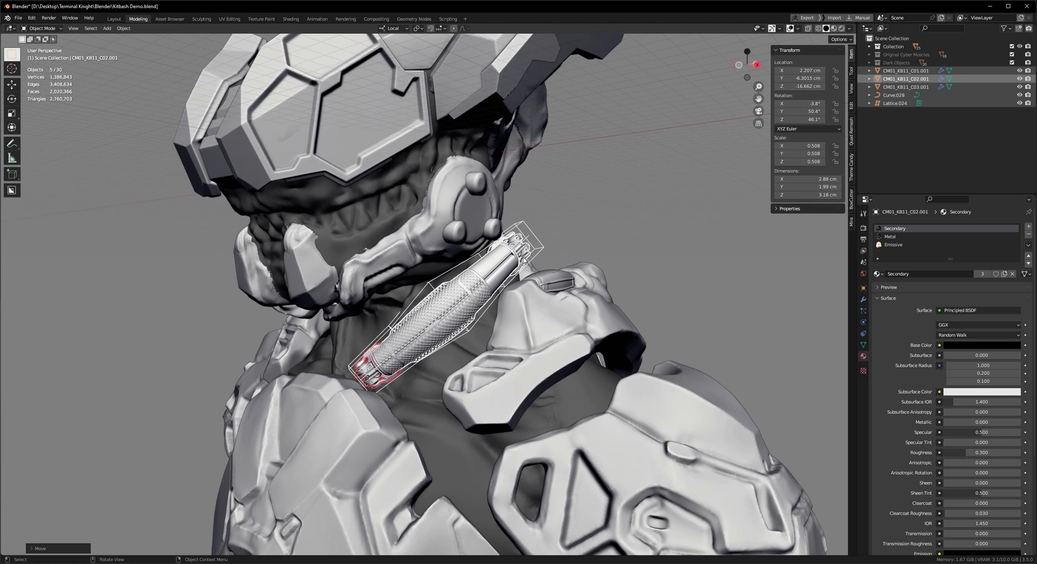
pyautogui.moveTo(369, 466)
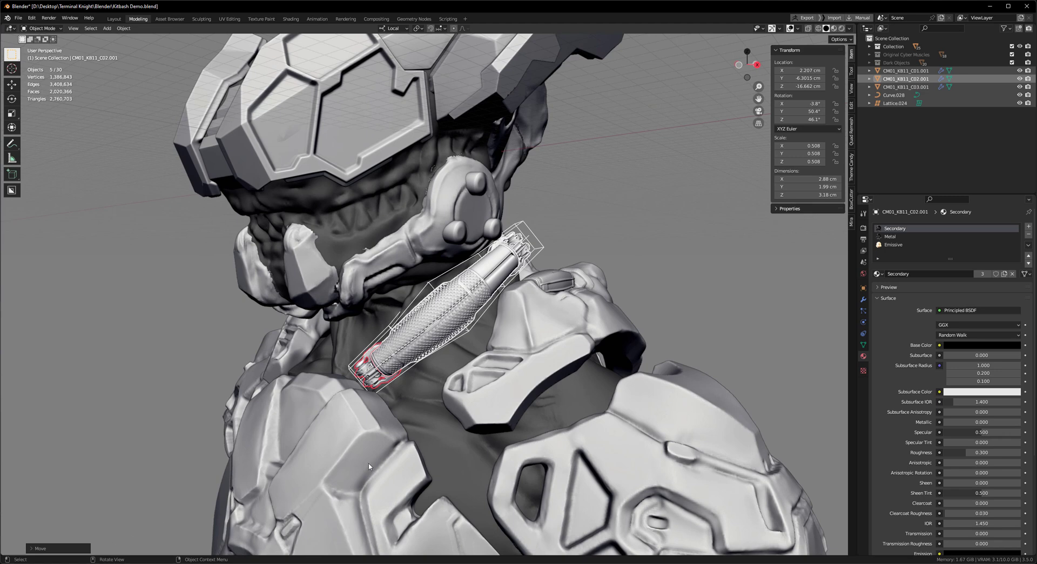
pyautogui.moveTo(595, 398)
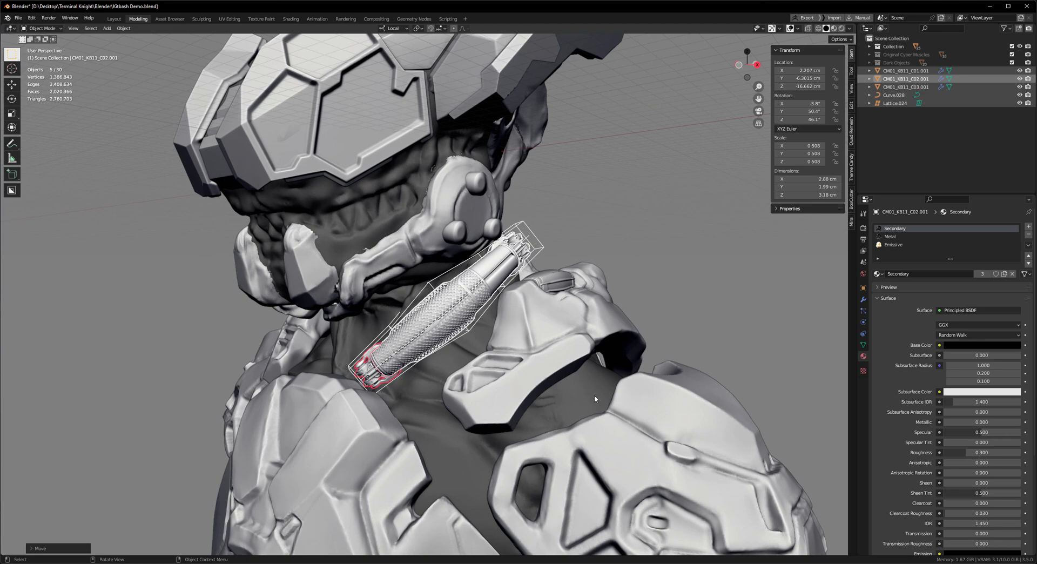
pyautogui.moveTo(687, 410)
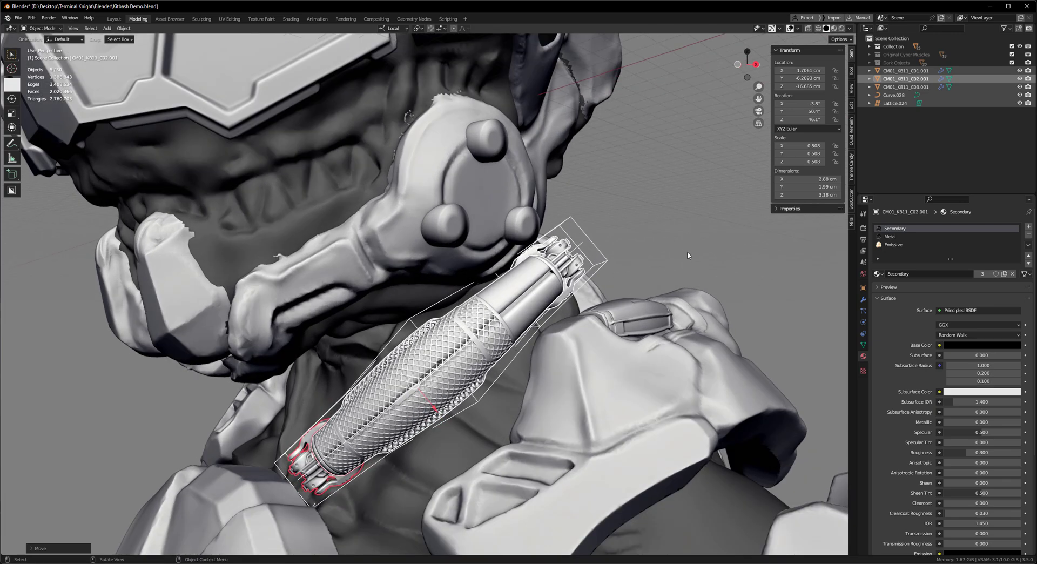
# Toggle Edit Mode and check the Object Types Visibility dropdown.
pyautogui.press('Tab')
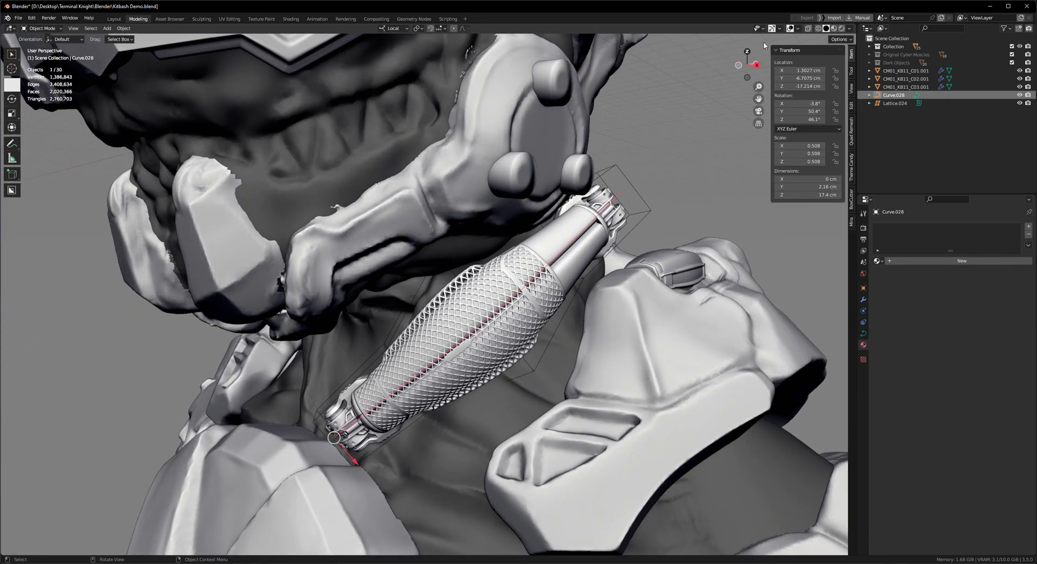
pyautogui.click(758, 27)
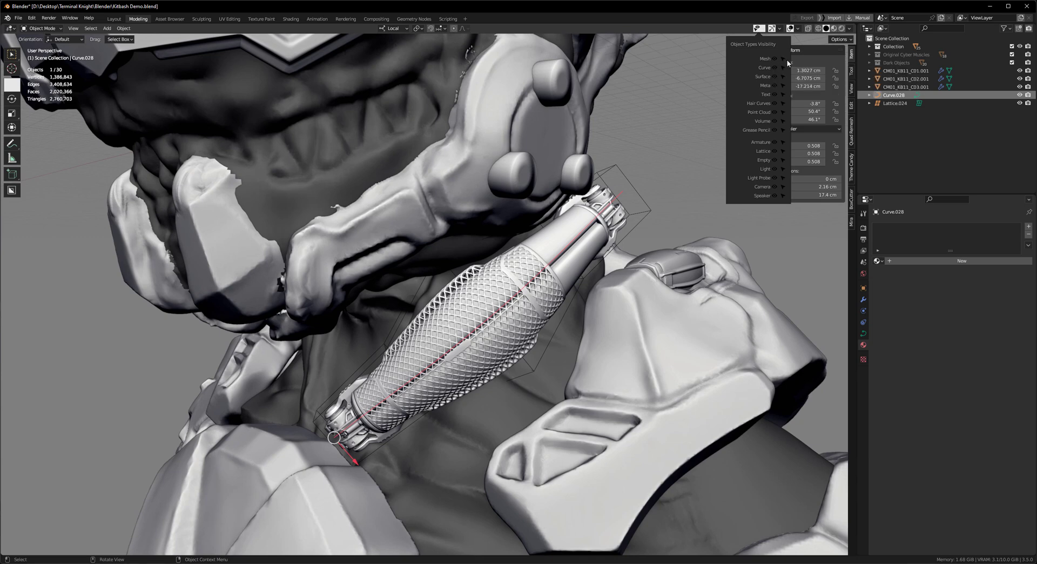
pyautogui.moveTo(782, 59)
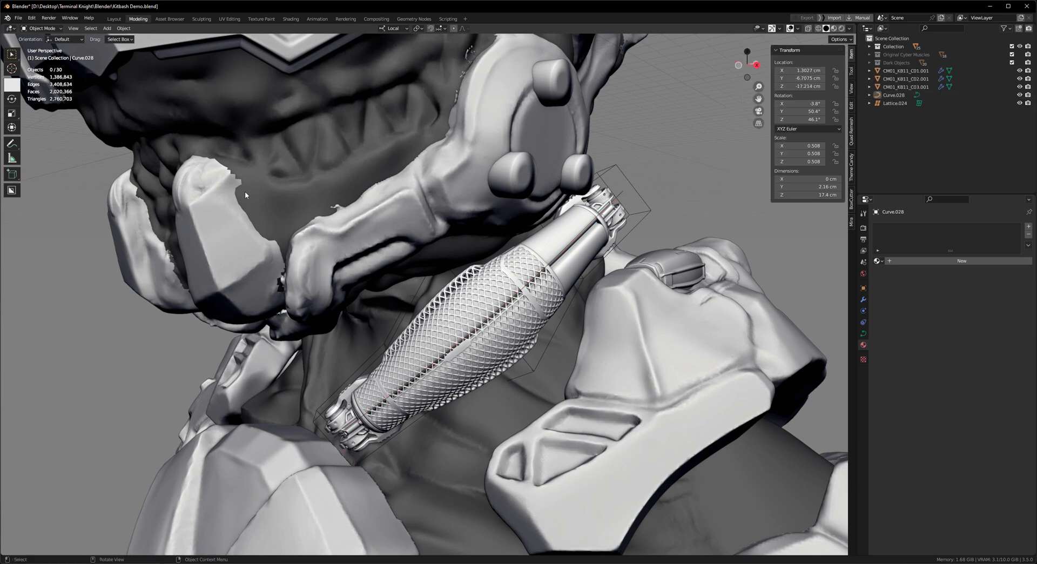
pyautogui.moveTo(632, 315)
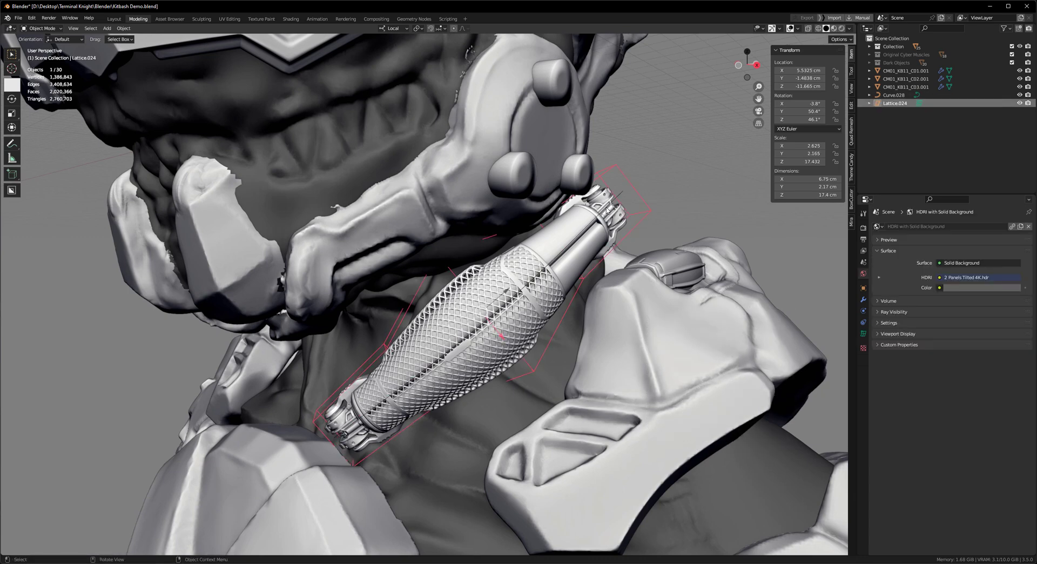
# Clear the tilt on Curve.028's control points and edit the point Radius value.
pyautogui.click(895, 95)
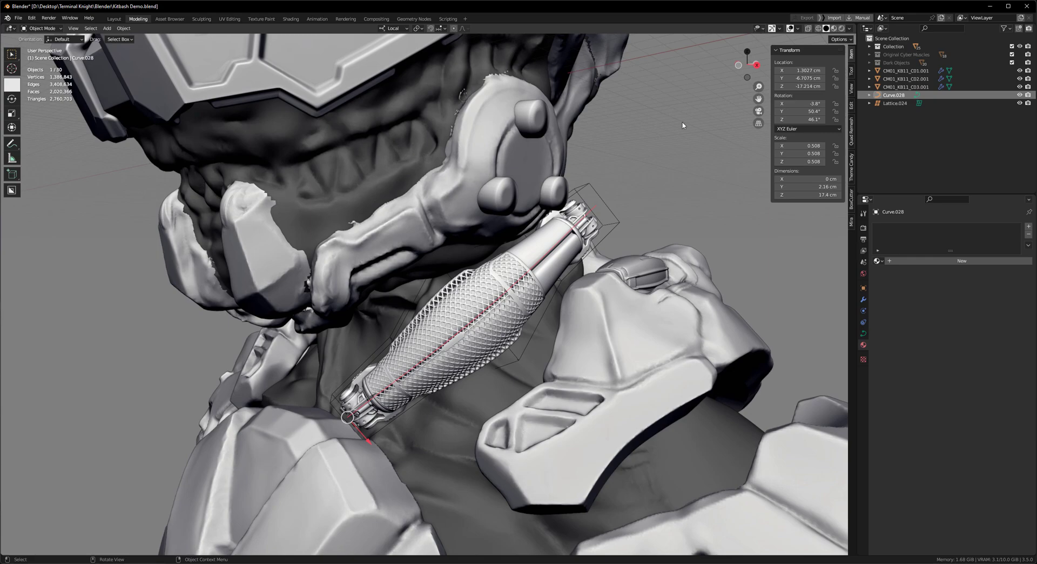
pyautogui.press('Tab')
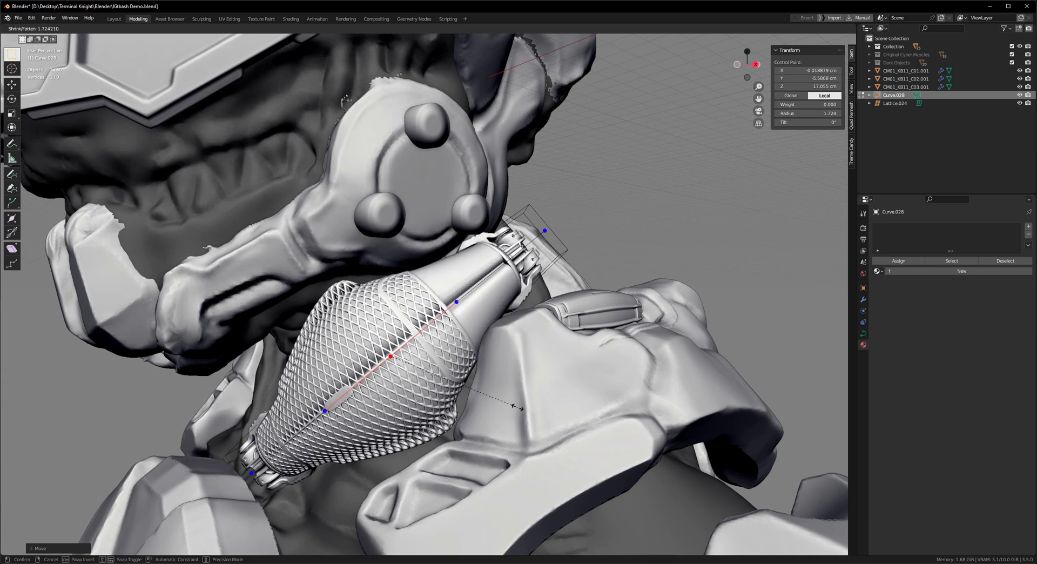
pyautogui.moveTo(492, 395)
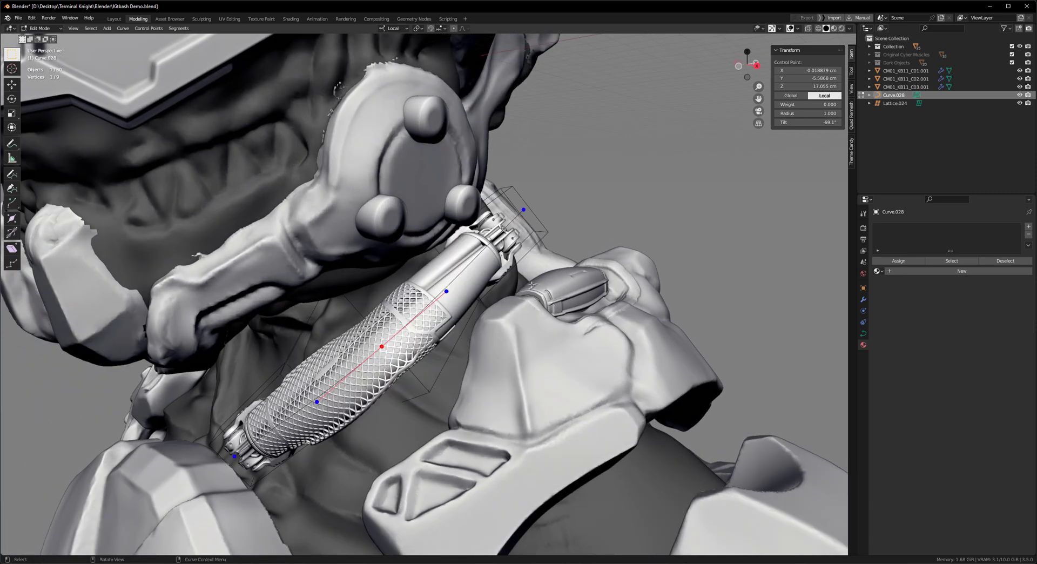
pyautogui.rightClick(532, 284)
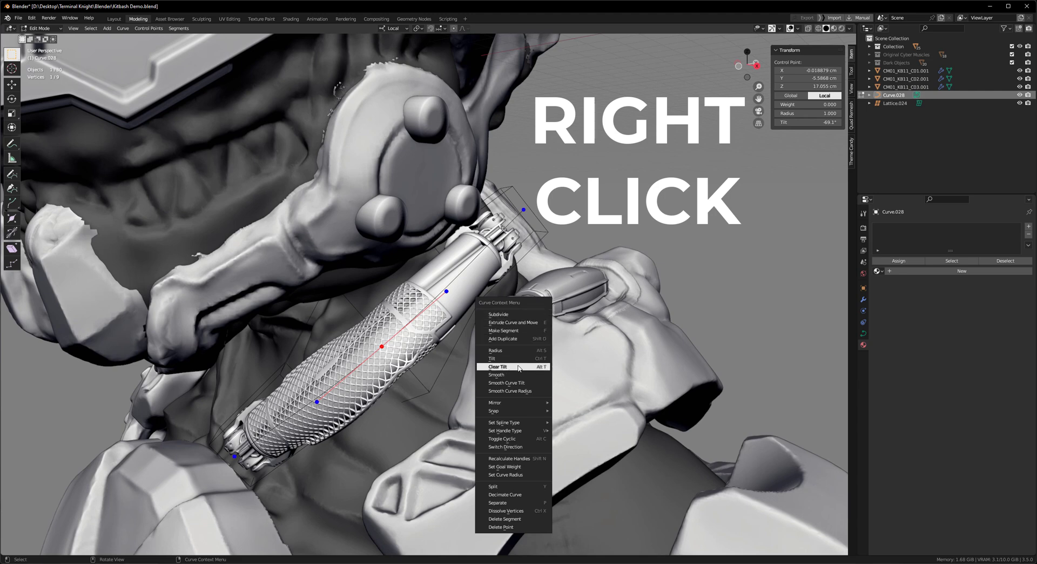
pyautogui.click(496, 366)
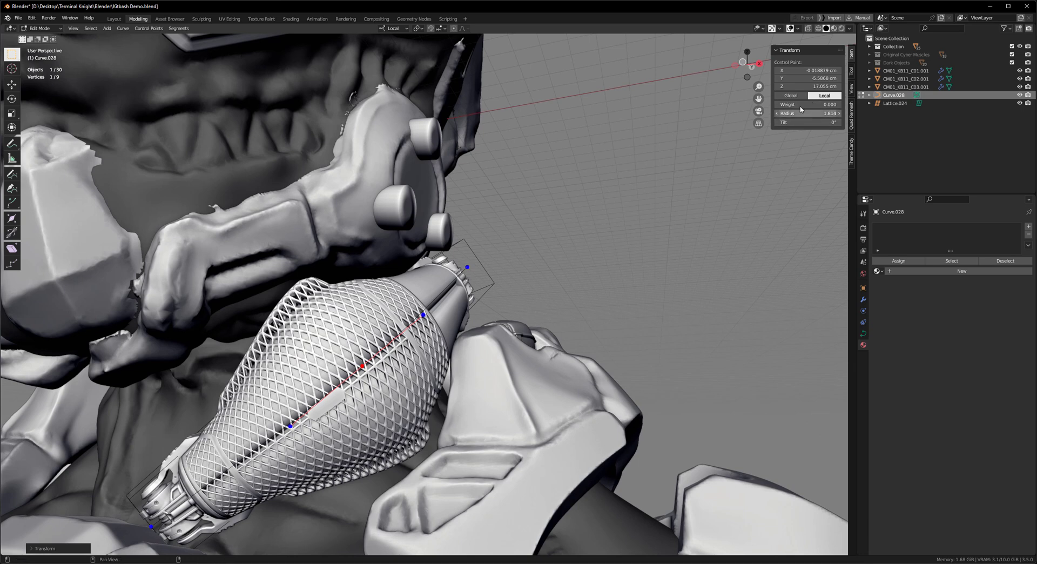
pyautogui.doubleClick(806, 113)
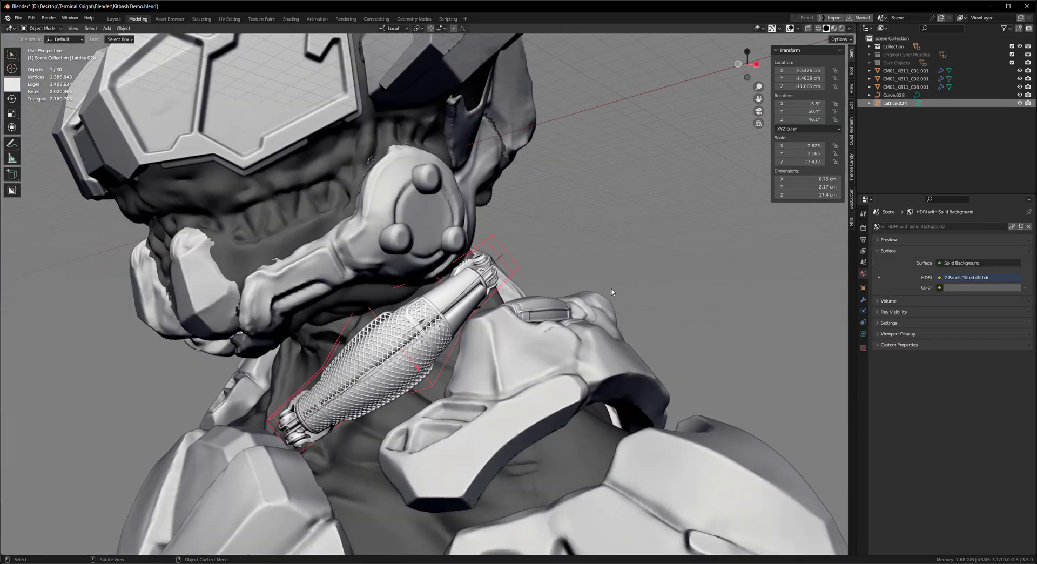
# Orbit around the connector's upper end and select objects in the Outliner.
pyautogui.moveTo(612, 292); pyautogui.dragTo(532, 240)
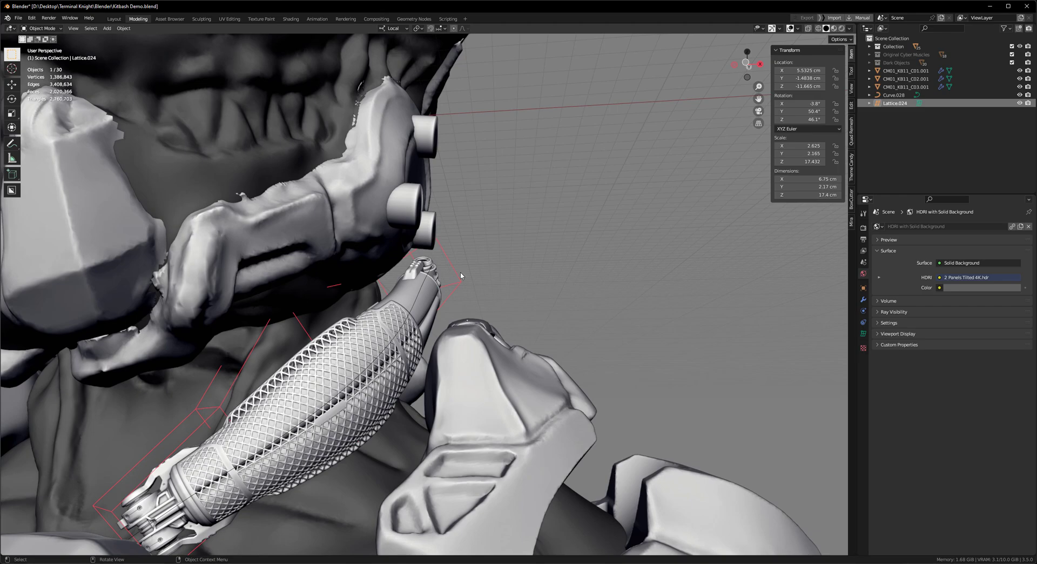
pyautogui.click(895, 95)
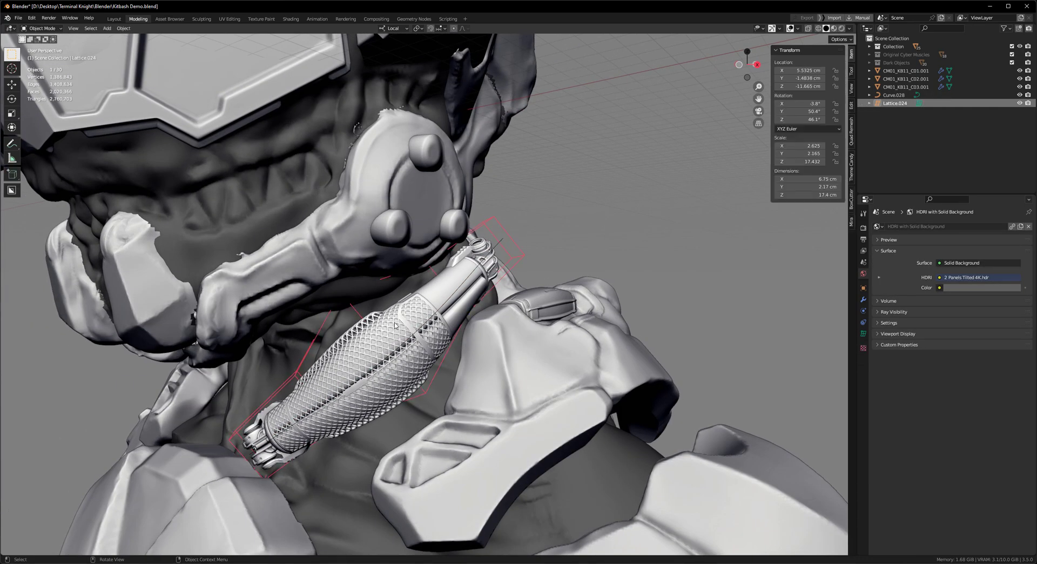
pyautogui.click(892, 94)
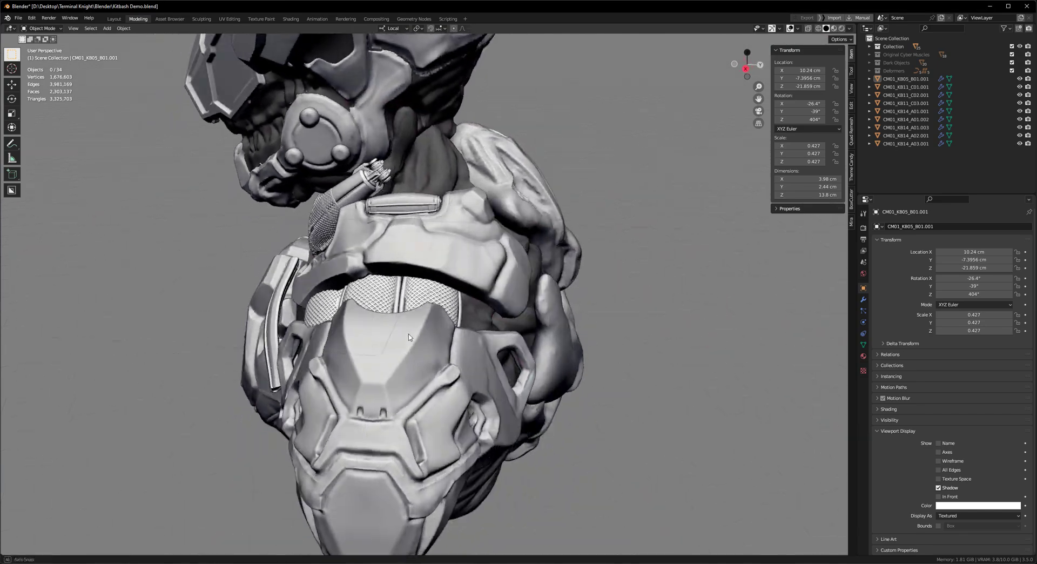
# Orbit to the side of the chest and paste the copied objects.
pyautogui.moveTo(410, 330); pyautogui.dragTo(442, 324)
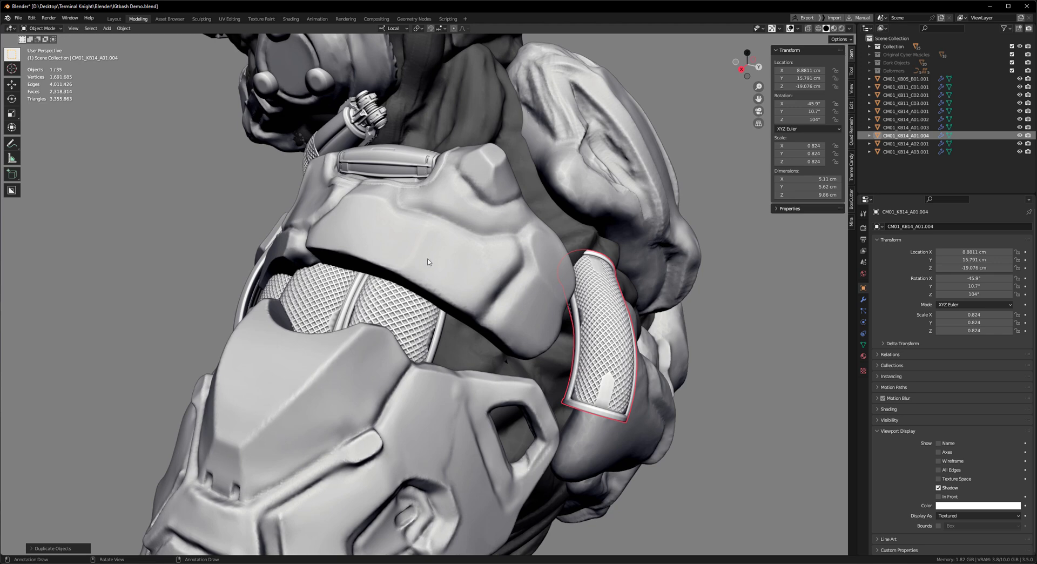
pyautogui.moveTo(493, 299)
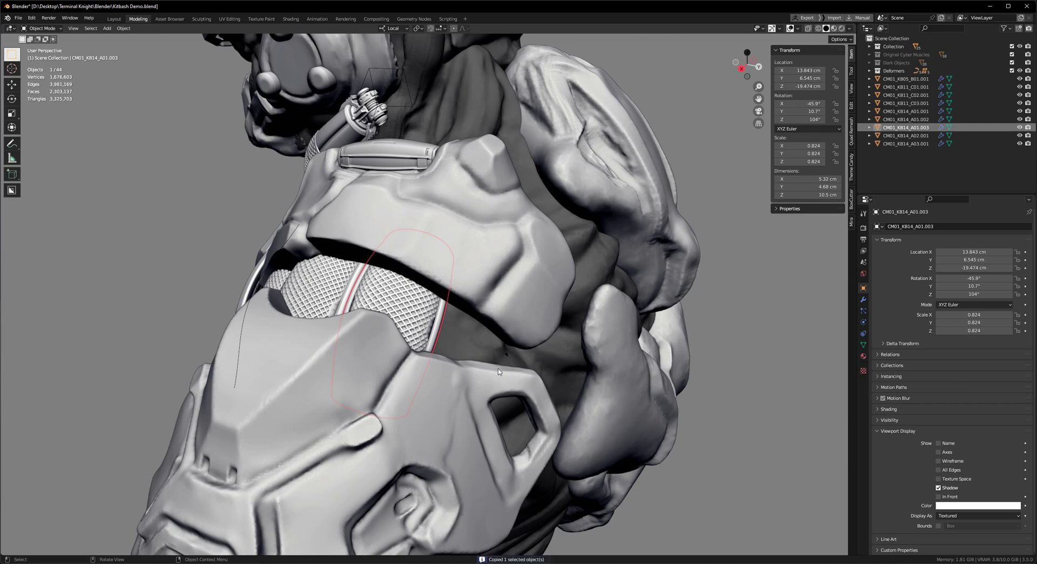
pyautogui.press('ctrl+v')
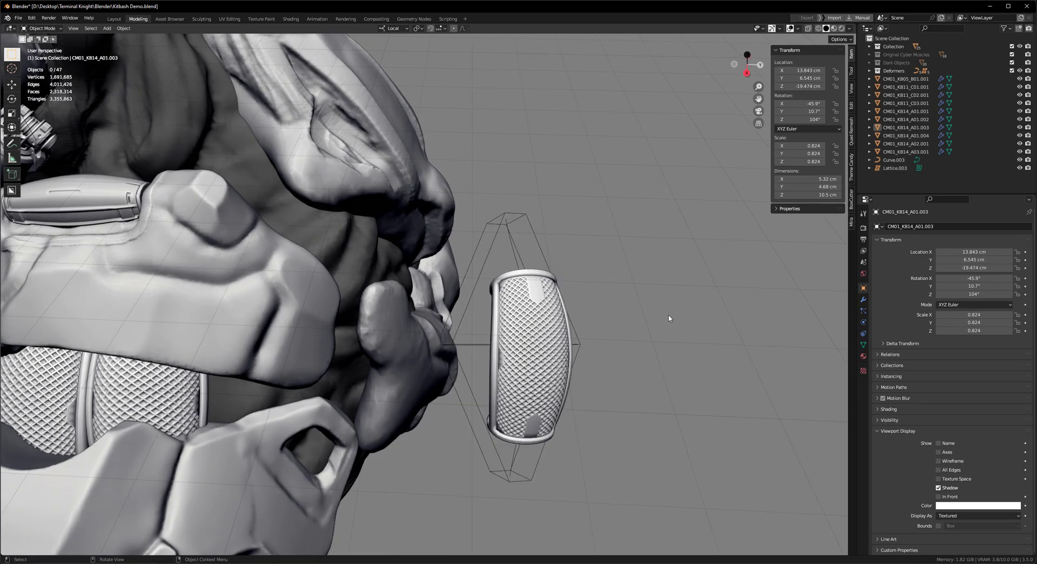
# Position the bent mesh-grid piece beside its lattice.
pyautogui.moveTo(668, 318); pyautogui.dragTo(595, 344)
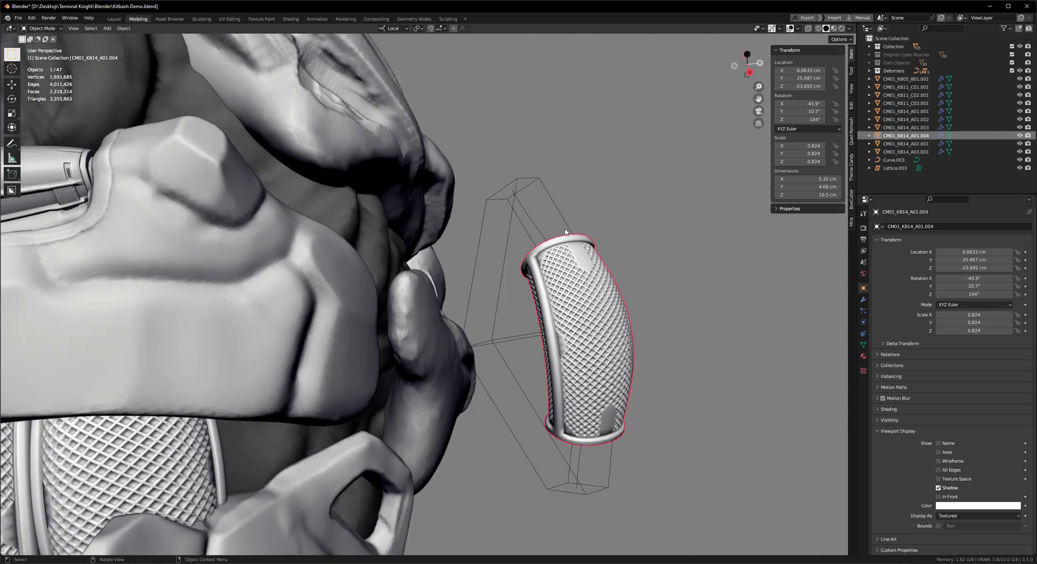
pyautogui.moveTo(536, 234)
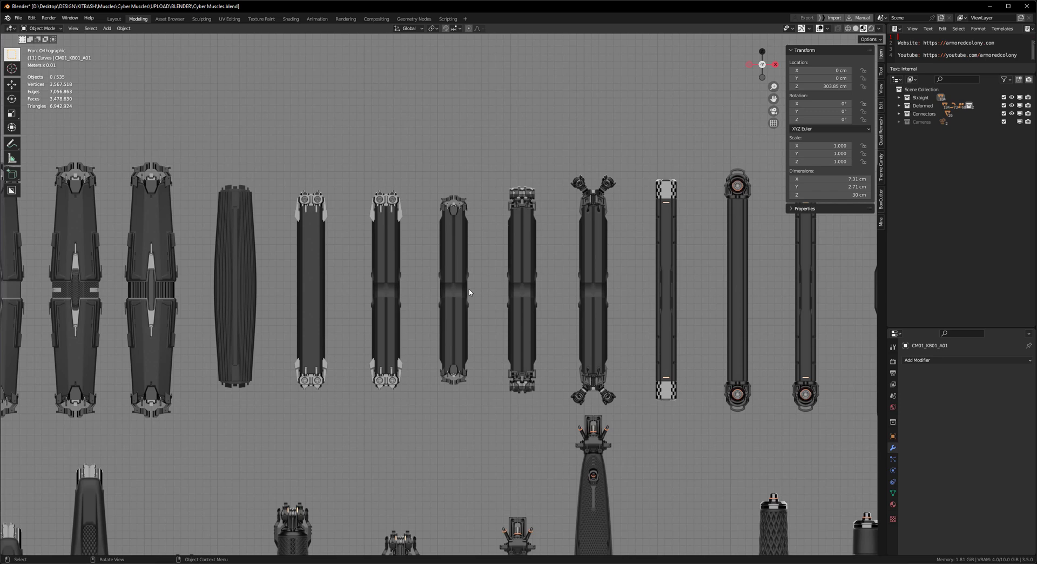
pyautogui.moveTo(419, 172)
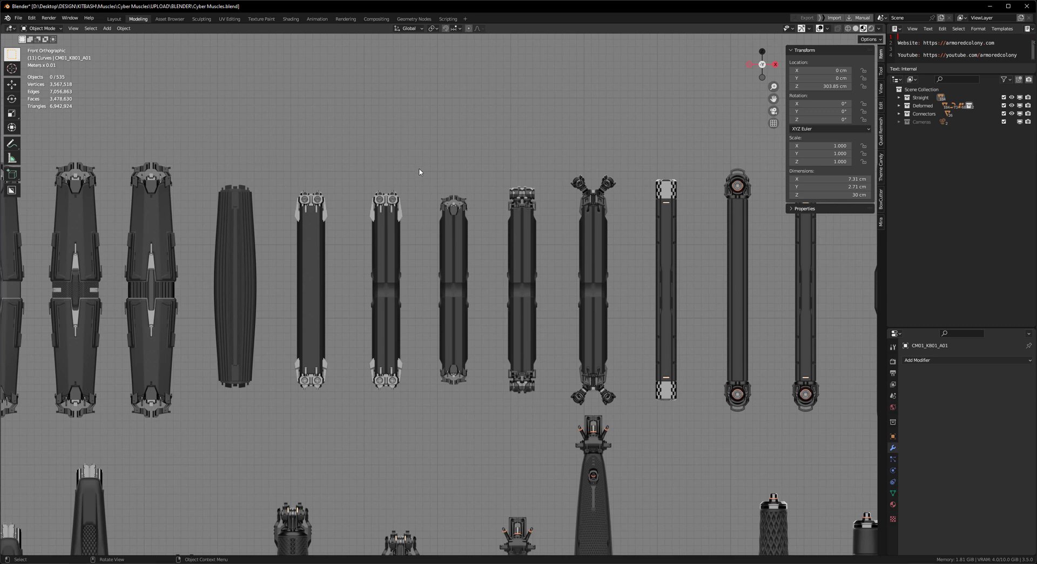
# Add an ARMORED lattice around CM01_KB02_B02 and select its middle row of points.
pyautogui.click(386, 205)
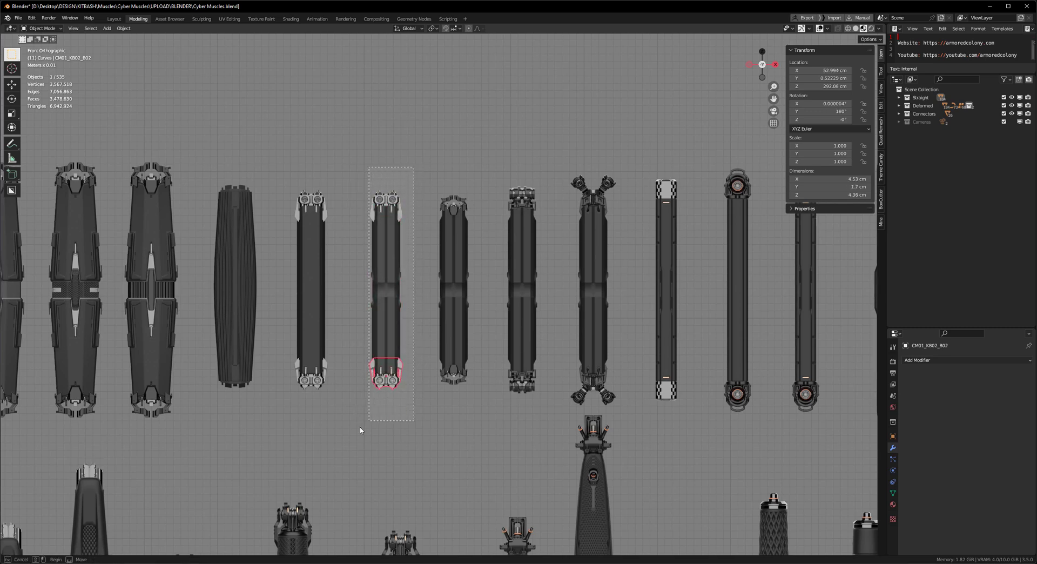
pyautogui.write('ARM LAT')
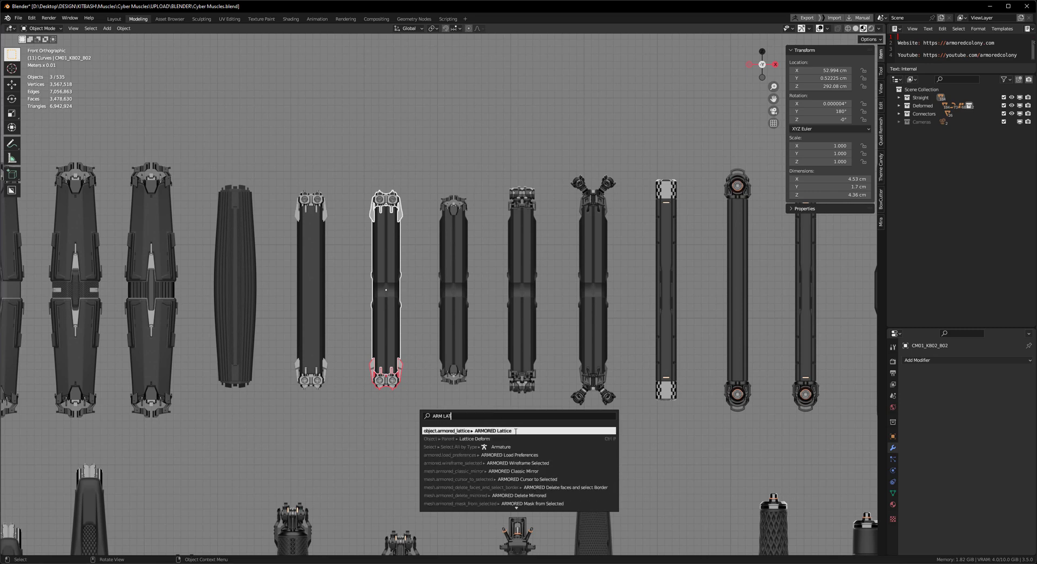
pyautogui.click(468, 431)
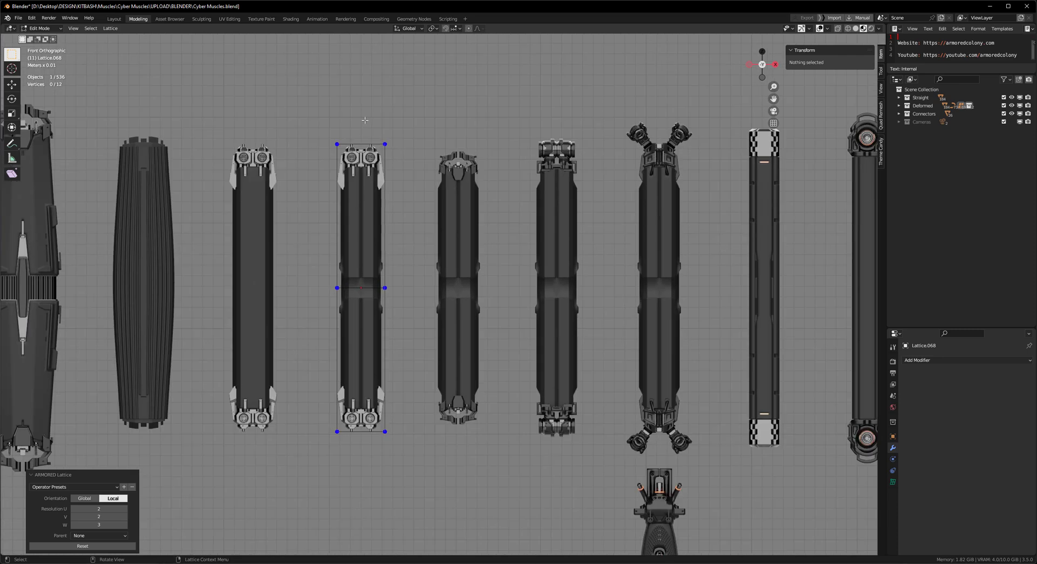
pyautogui.click(362, 287)
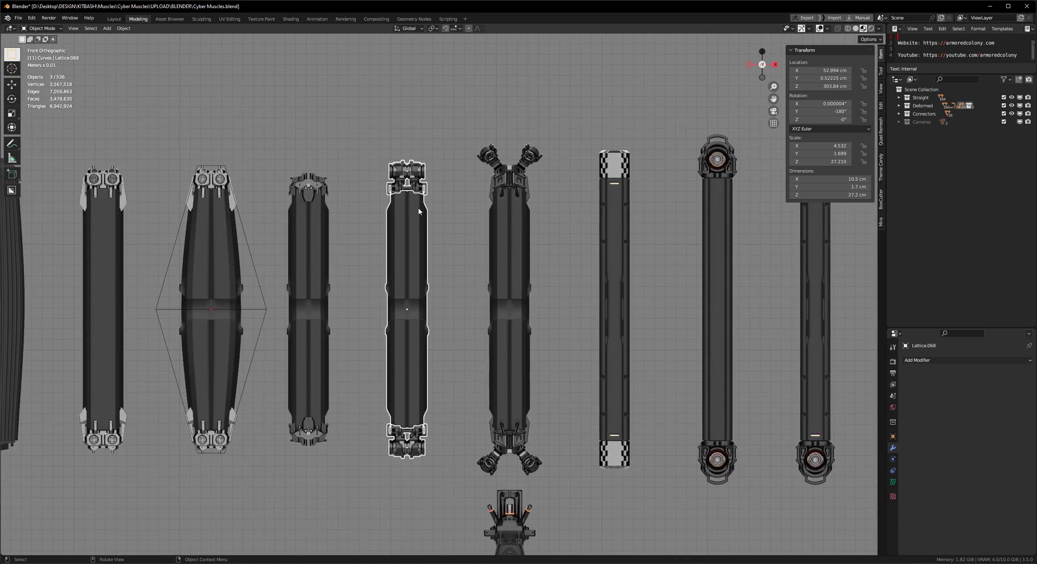
pyautogui.moveTo(470, 291)
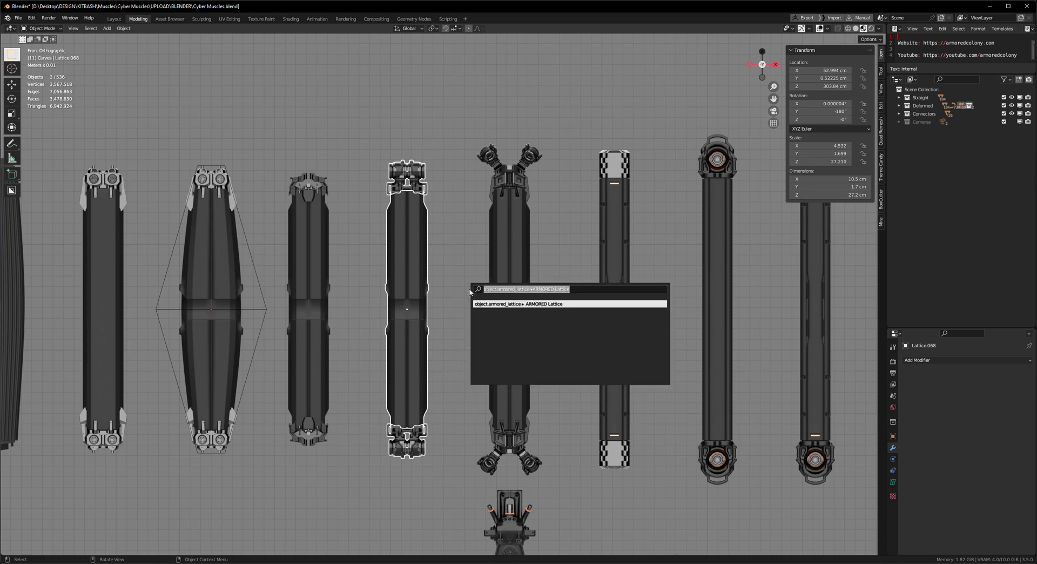
# Add an ARMORED Curve Deform, drag its middle point into an arc, then return to front view.
pyautogui.write('ARM CURVE')
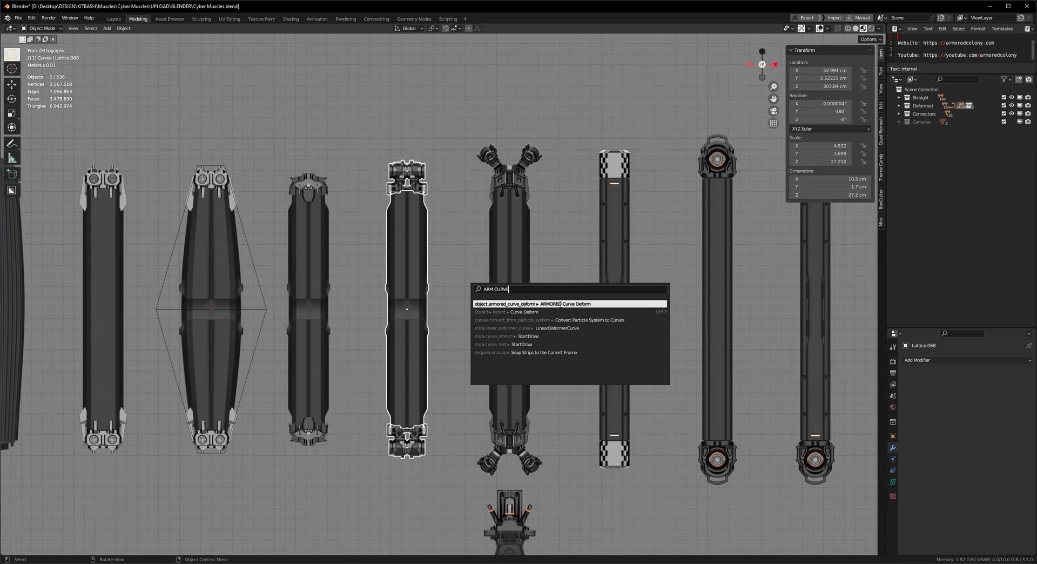
pyautogui.moveTo(559, 304)
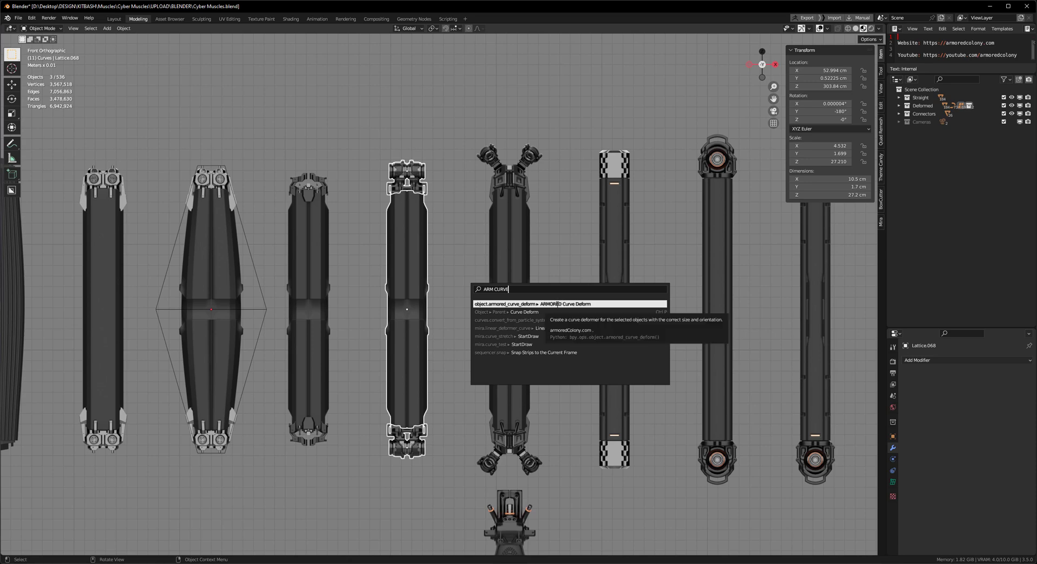
pyautogui.click(566, 304)
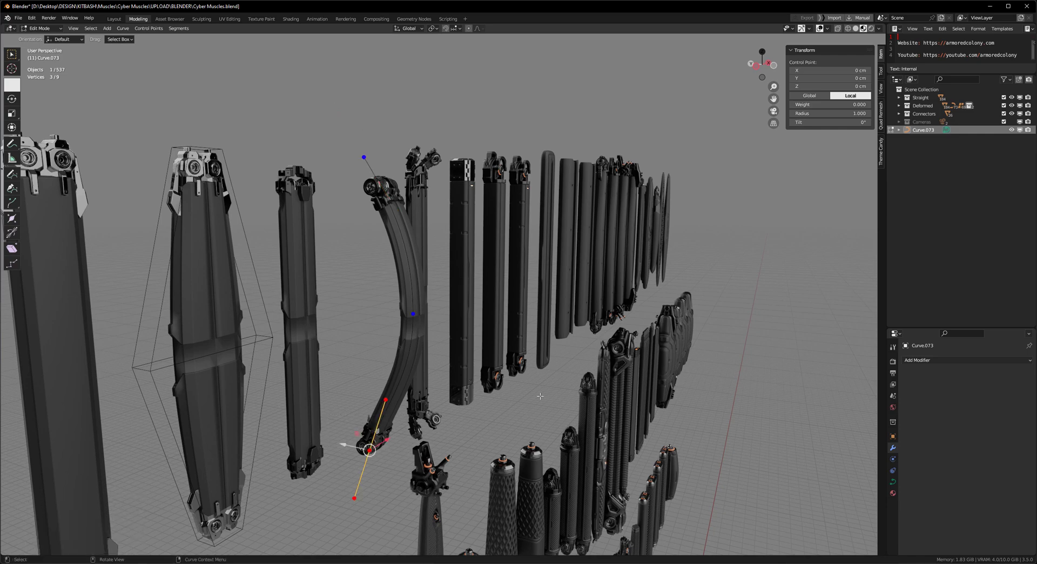
pyautogui.moveTo(367, 449); pyautogui.dragTo(412, 314)
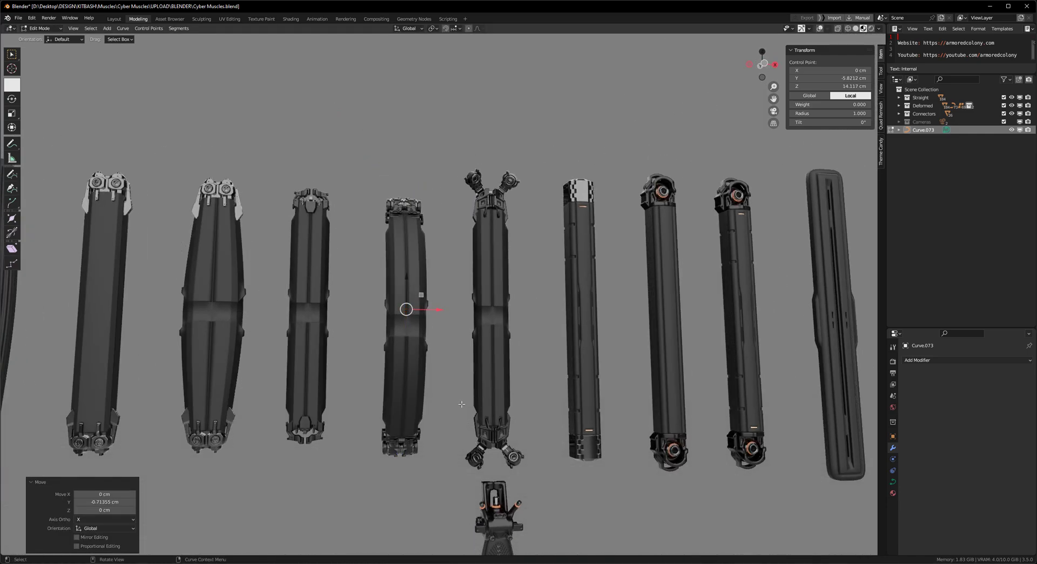
pyautogui.press('Tab')
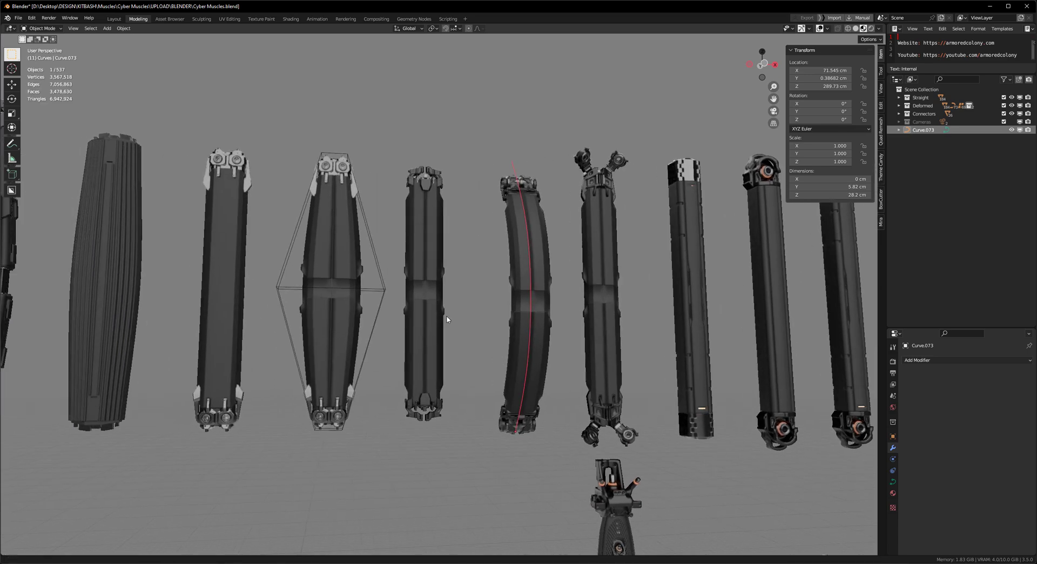
pyautogui.press('KP_1')
pyautogui.write('a')
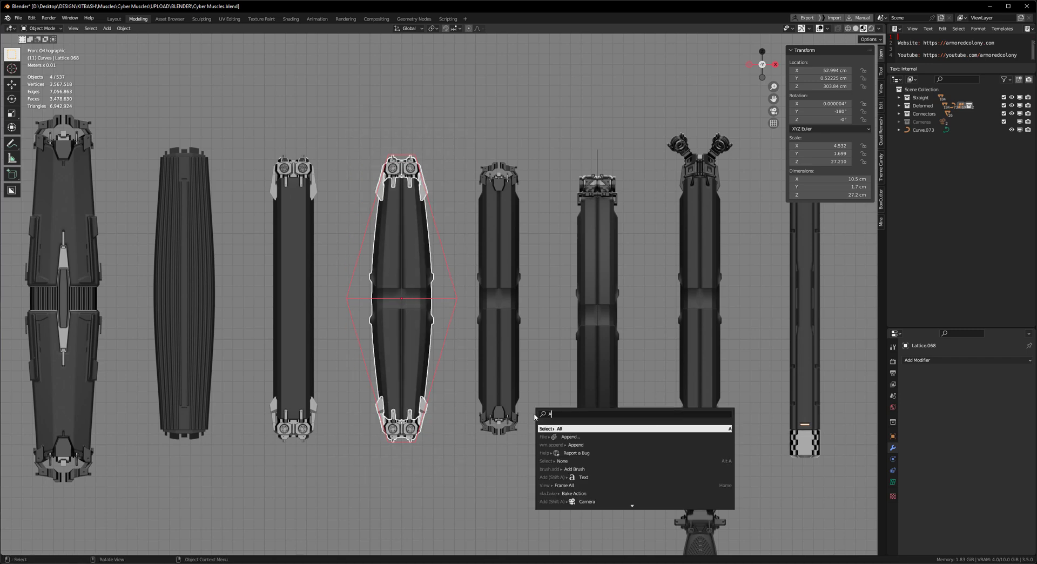
# Add an ARMORED Curve Deform to the bulged piece via search.
pyautogui.write('RM CURV')
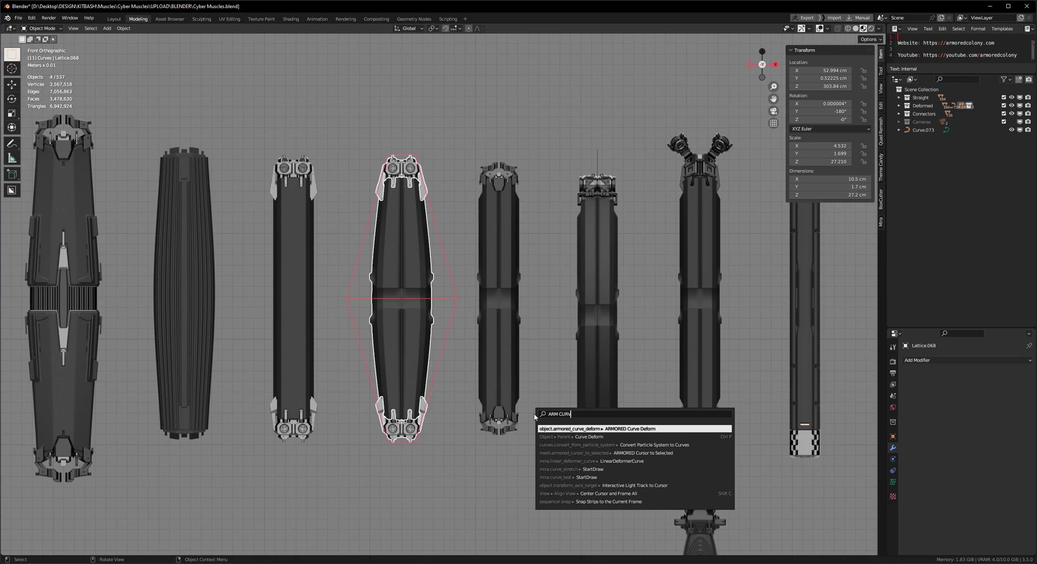
pyautogui.click(602, 428)
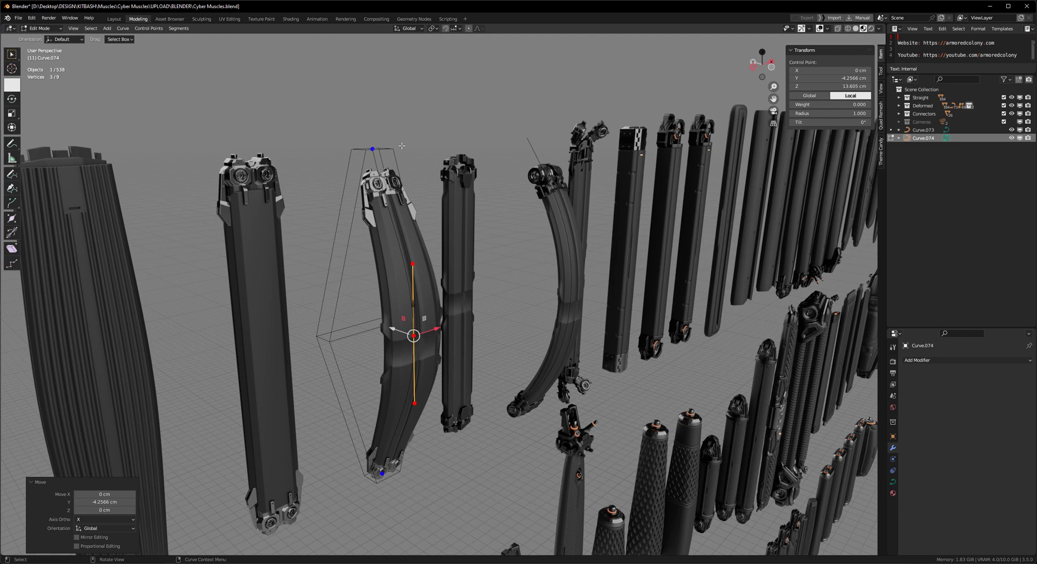
pyautogui.moveTo(400, 251)
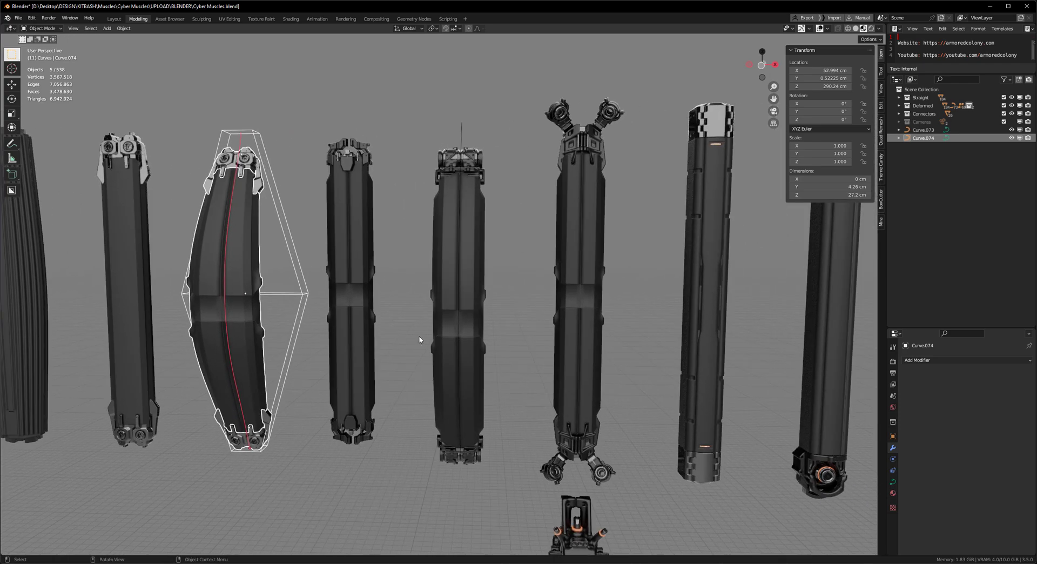
# Orbit around the row of bent muscle pieces to inspect their curve and lattice deformation.
pyautogui.moveTo(419, 339); pyautogui.dragTo(479, 312)
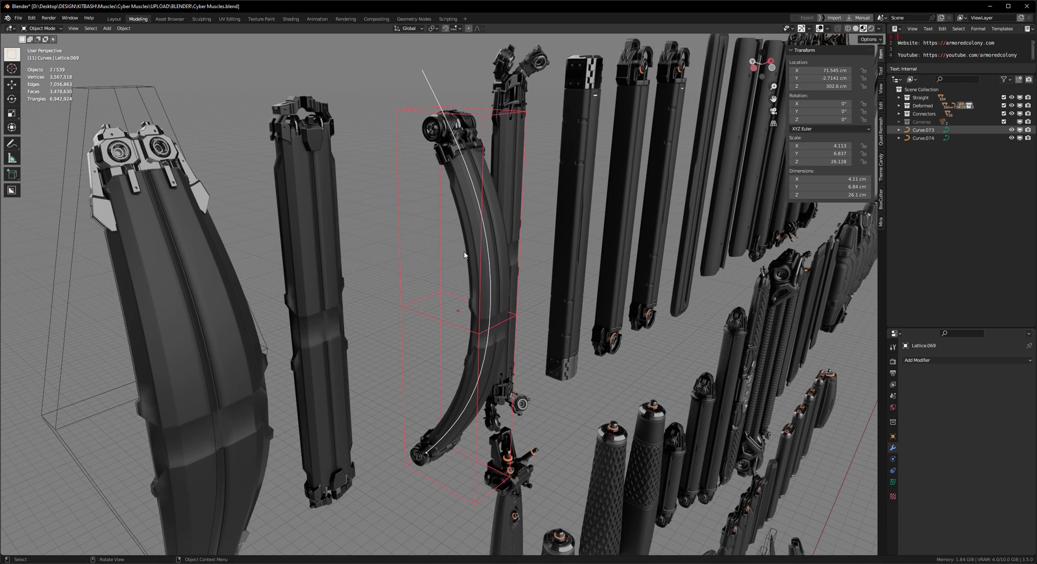
pyautogui.moveTo(607, 368)
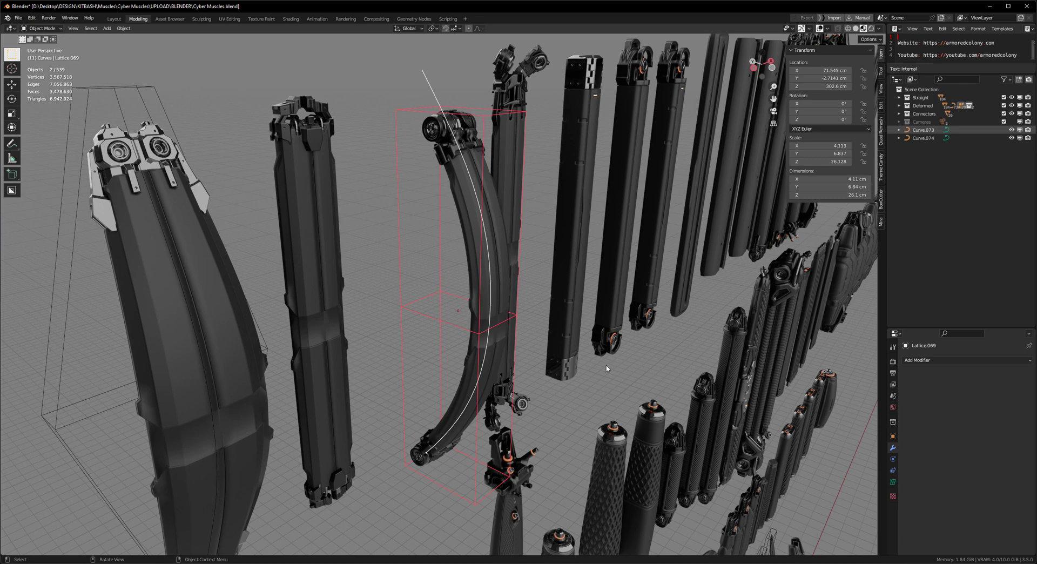
pyautogui.moveTo(489, 119)
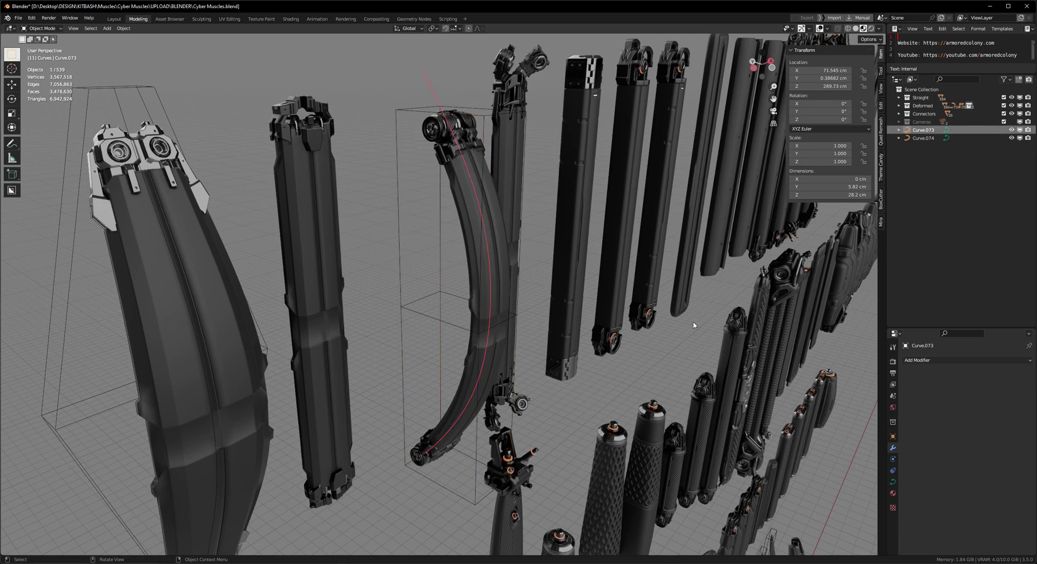
pyautogui.moveTo(672, 324)
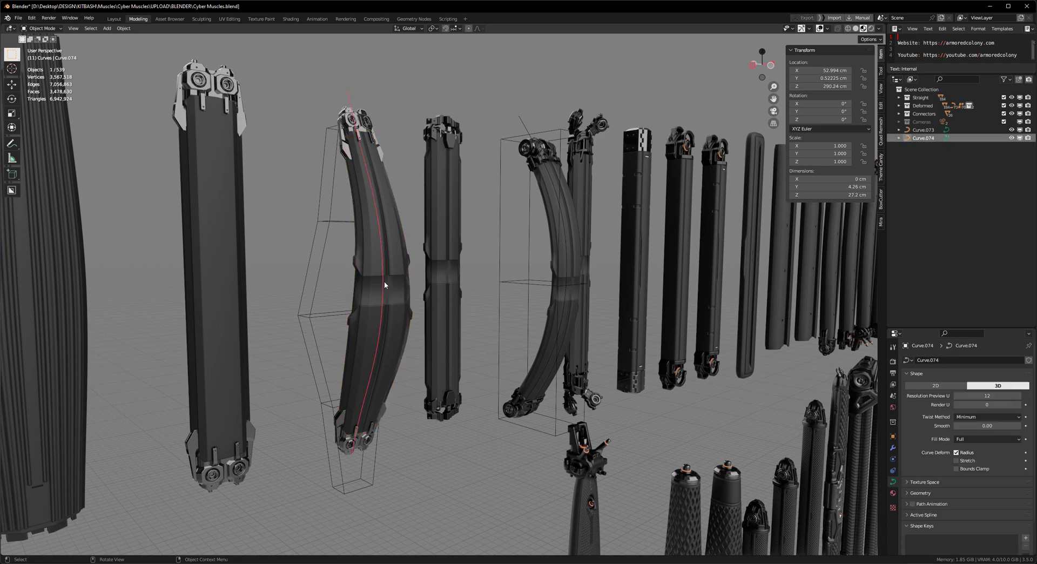
pyautogui.press('s')
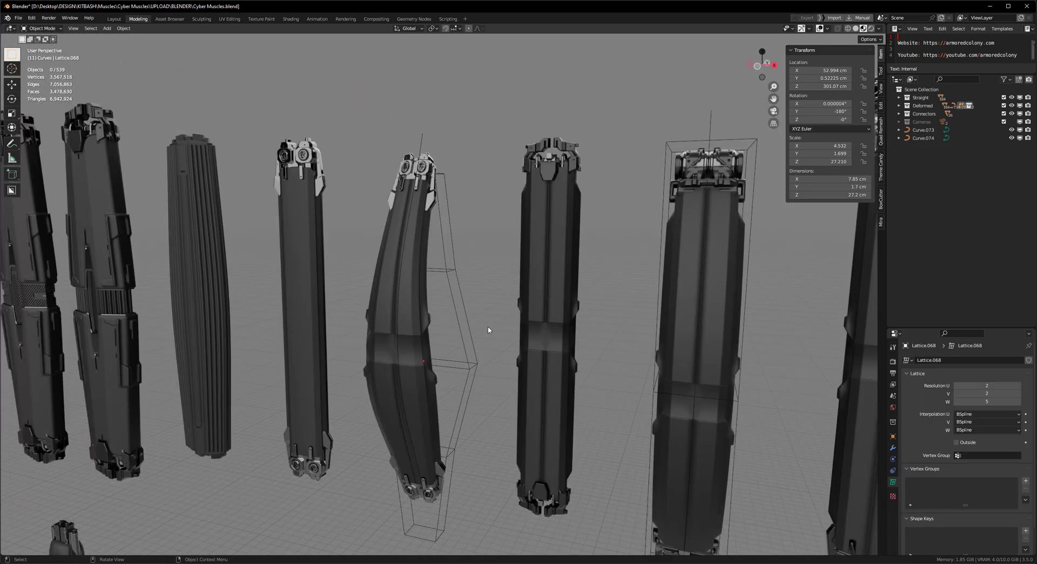
# Select the extra bending curve and lattice deformer objects for deletion.
pyautogui.click(462, 278)
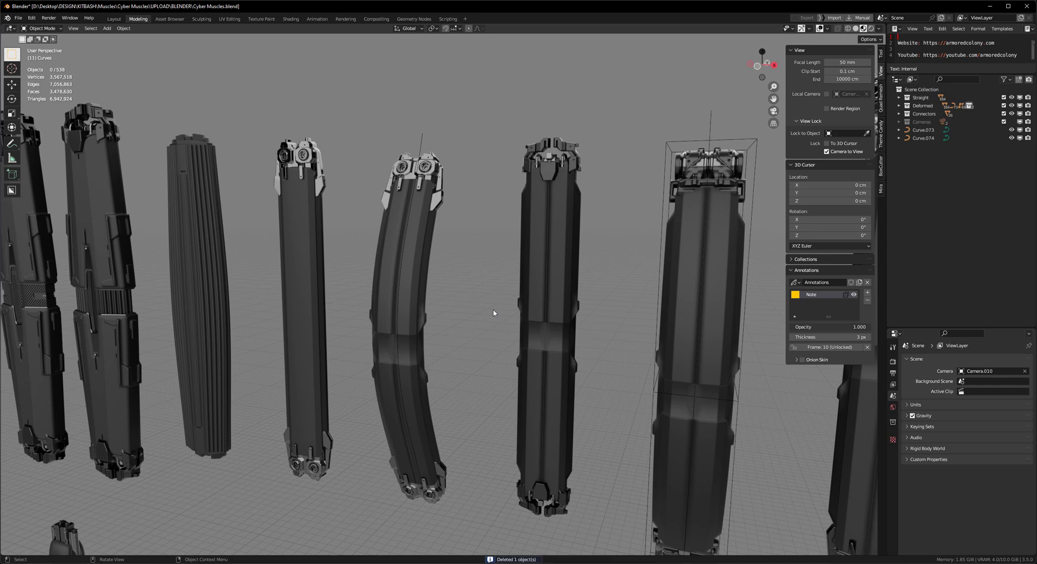
pyautogui.moveTo(451, 121)
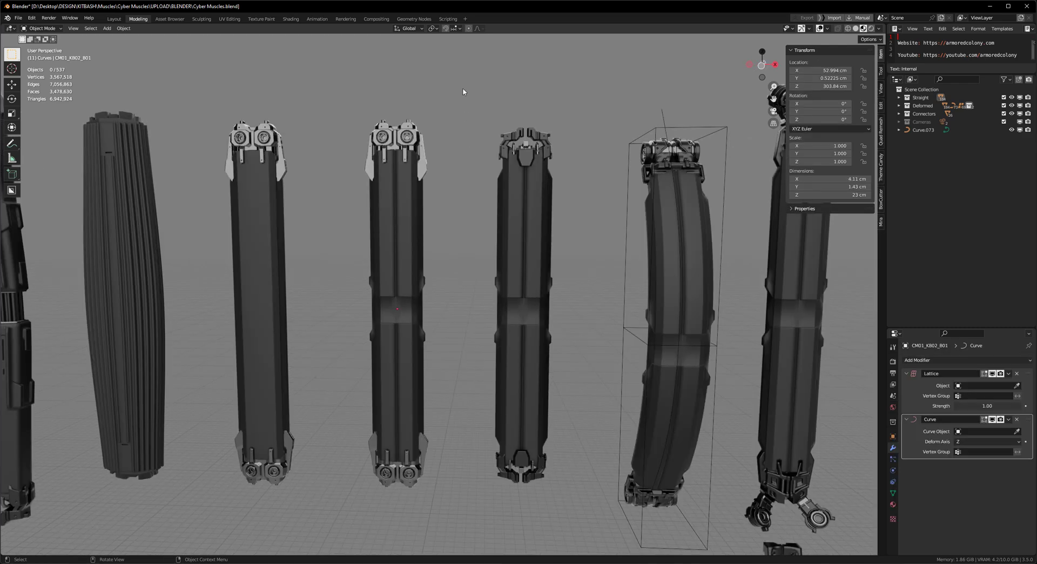
pyautogui.moveTo(387, 248)
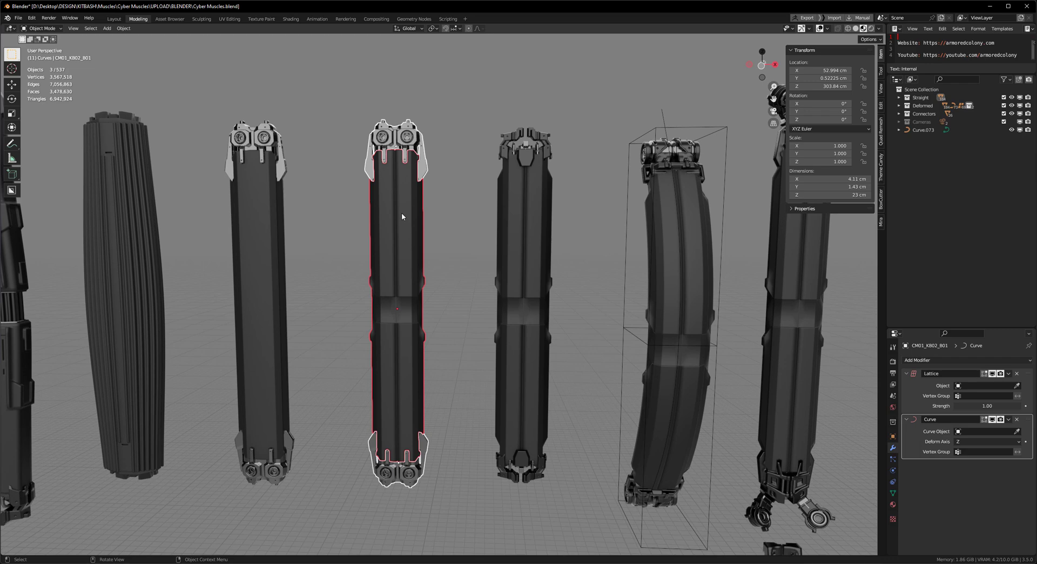
# Run ARMORED Remove Modifiers by type Lattice on the selected piece.
pyautogui.write('ARM REMOVE')
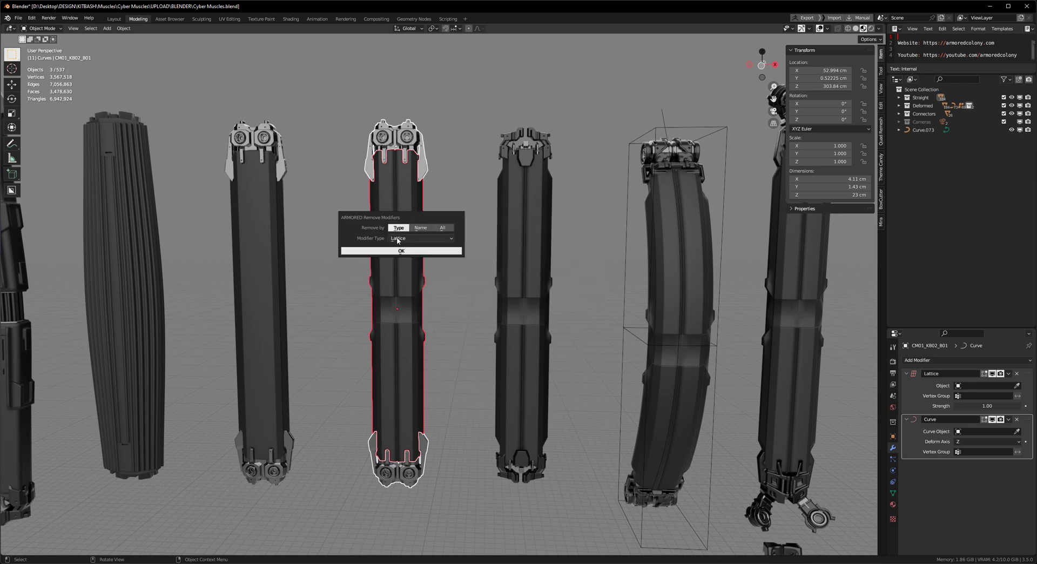
pyautogui.click(421, 238)
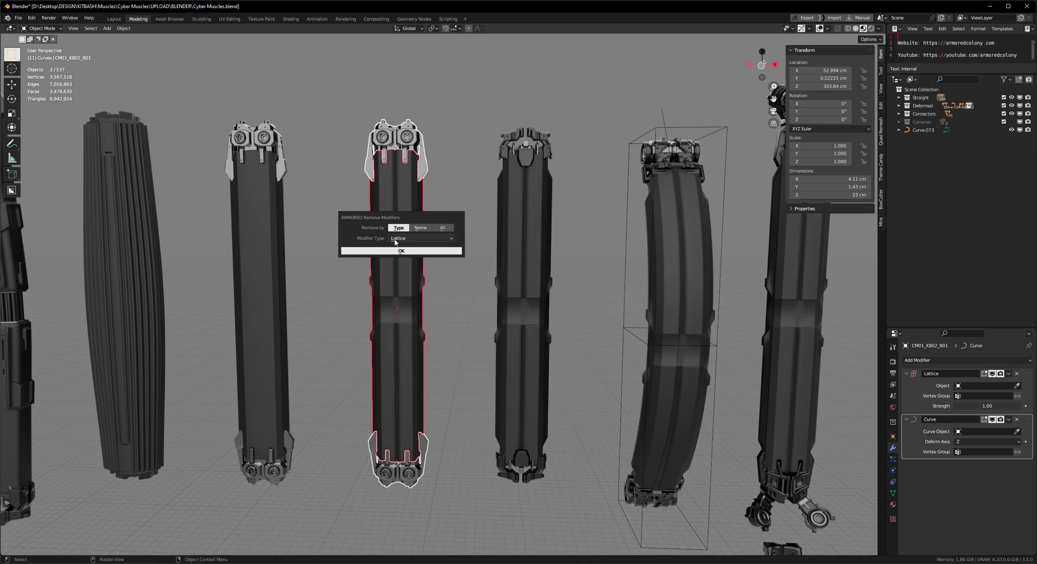
pyautogui.click(401, 251)
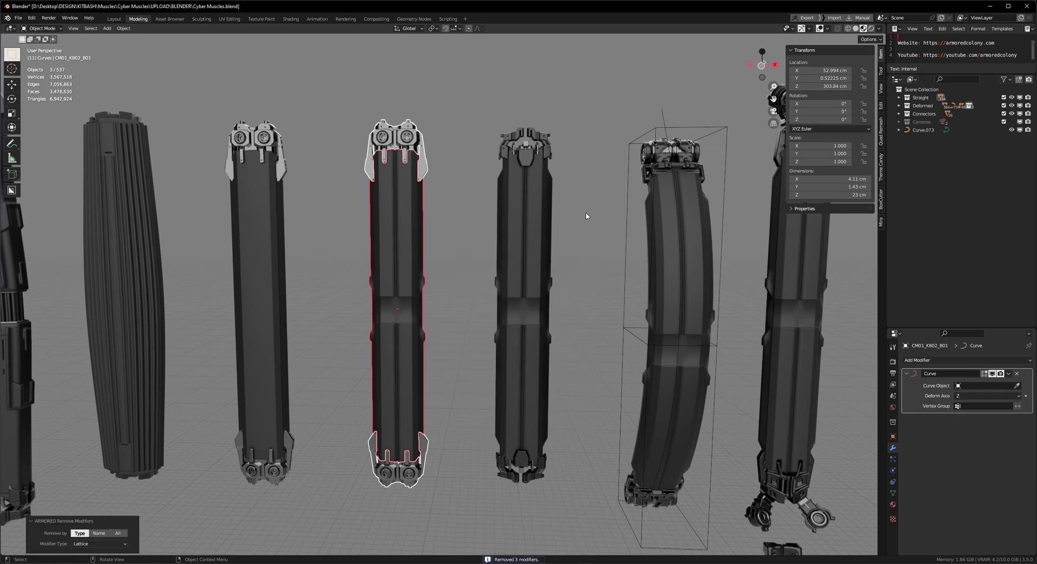
pyautogui.moveTo(382, 412)
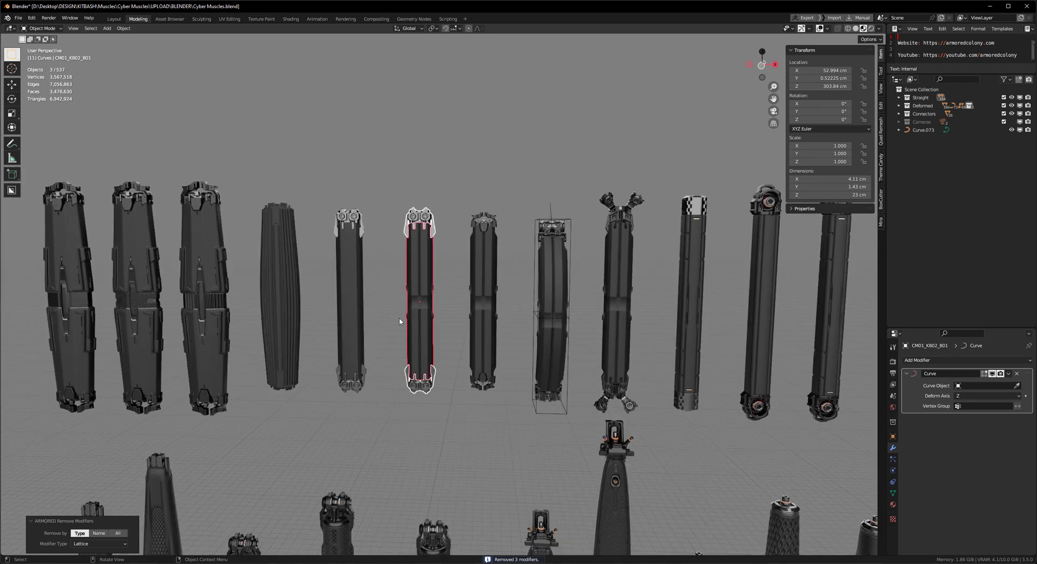
# Zoom out and run Lattice modifier removal on every row of deformed pieces.
pyautogui.scroll(-3)
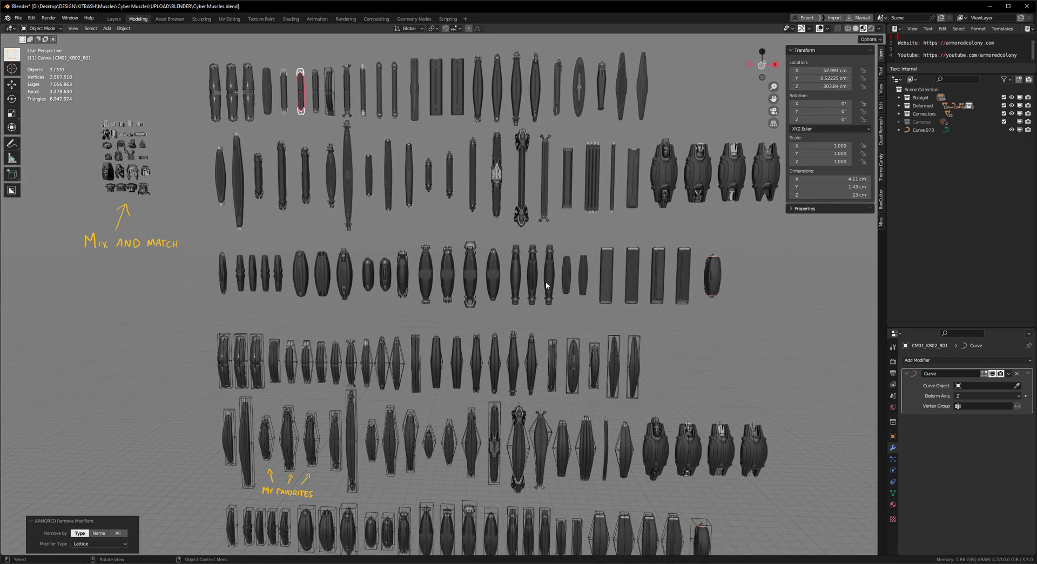
pyautogui.scroll(-3)
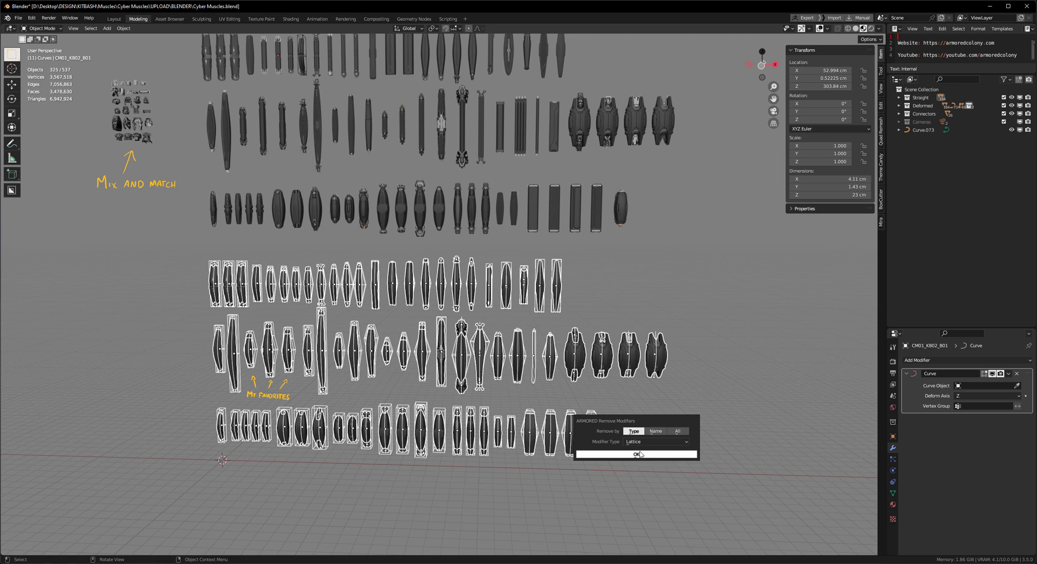
pyautogui.click(654, 442)
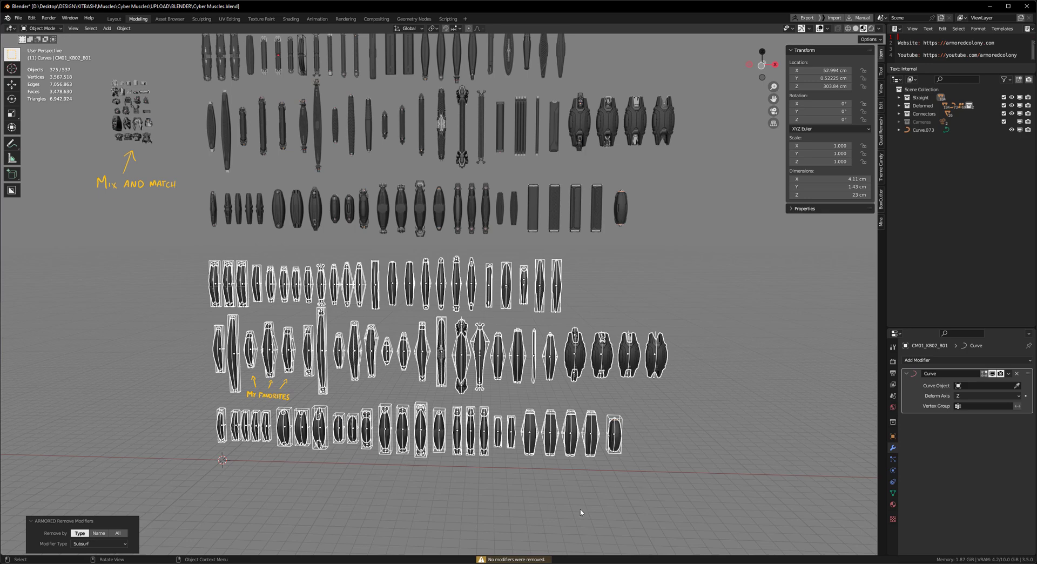
pyautogui.moveTo(622, 466)
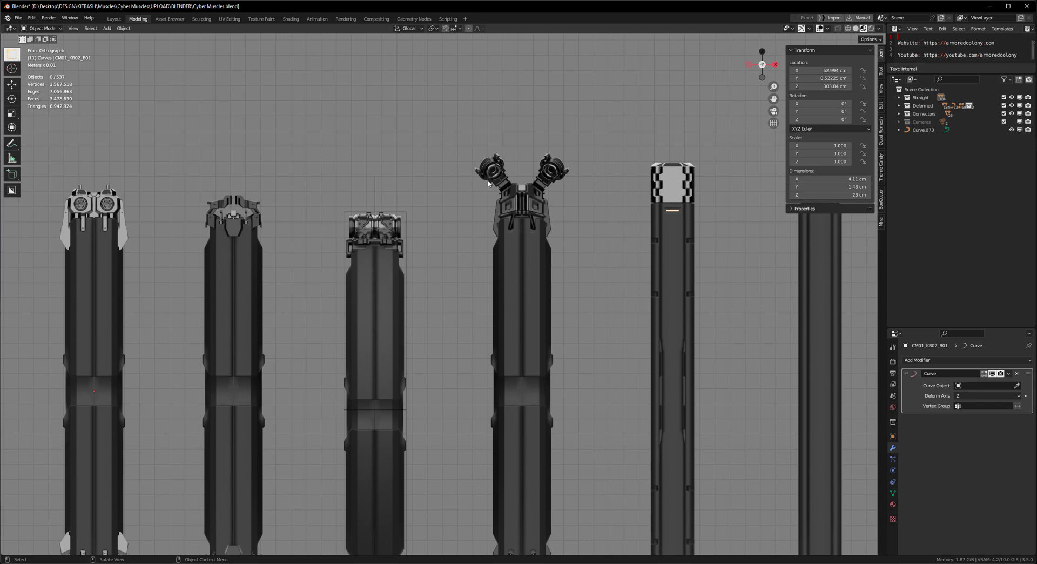
# Place the forked connector above the straight piece and align it centered on X.
pyautogui.scroll(-3)
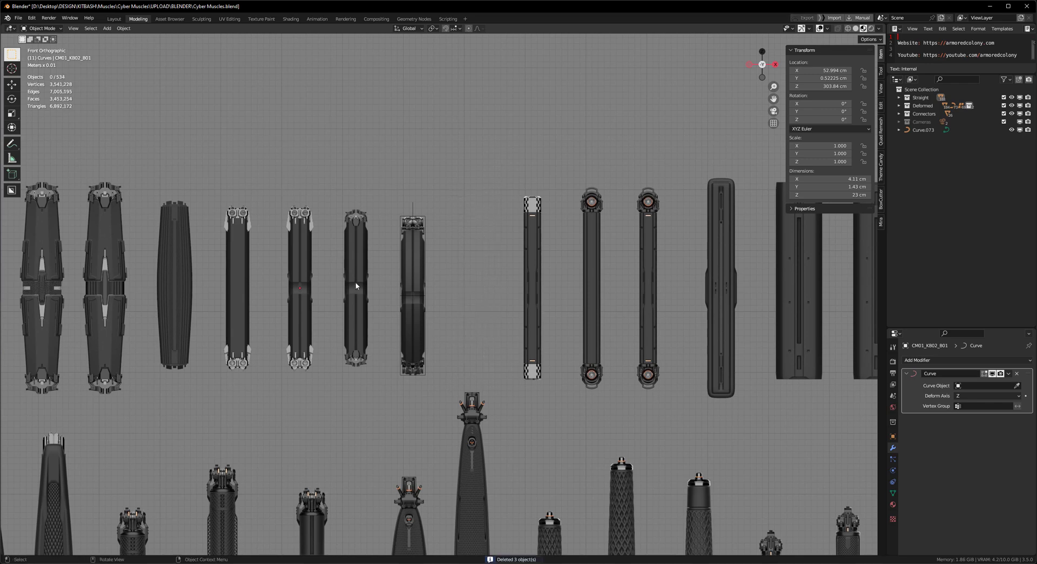
pyautogui.moveTo(354, 285); pyautogui.dragTo(486, 297)
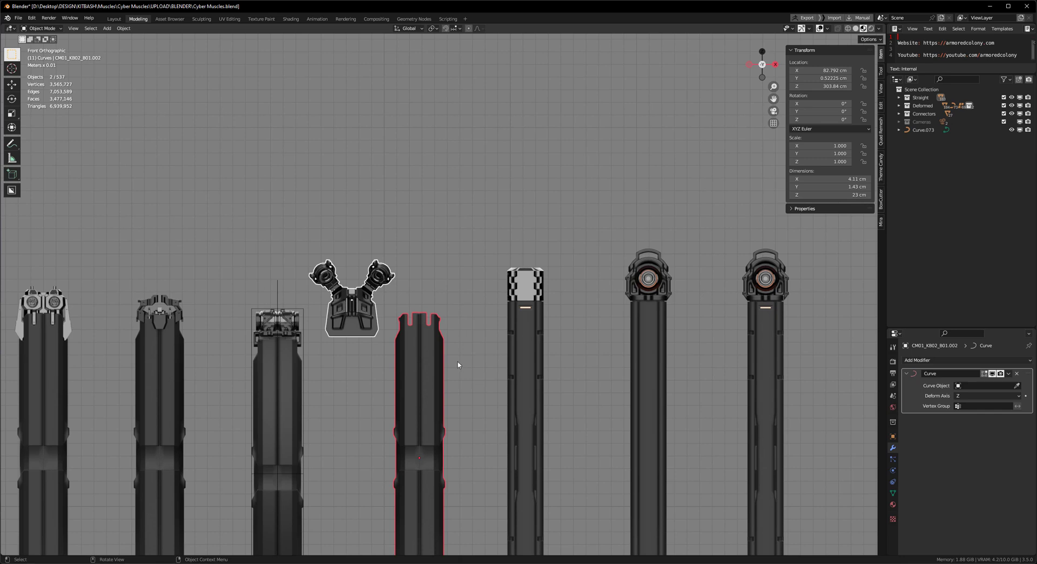
pyautogui.moveTo(475, 37)
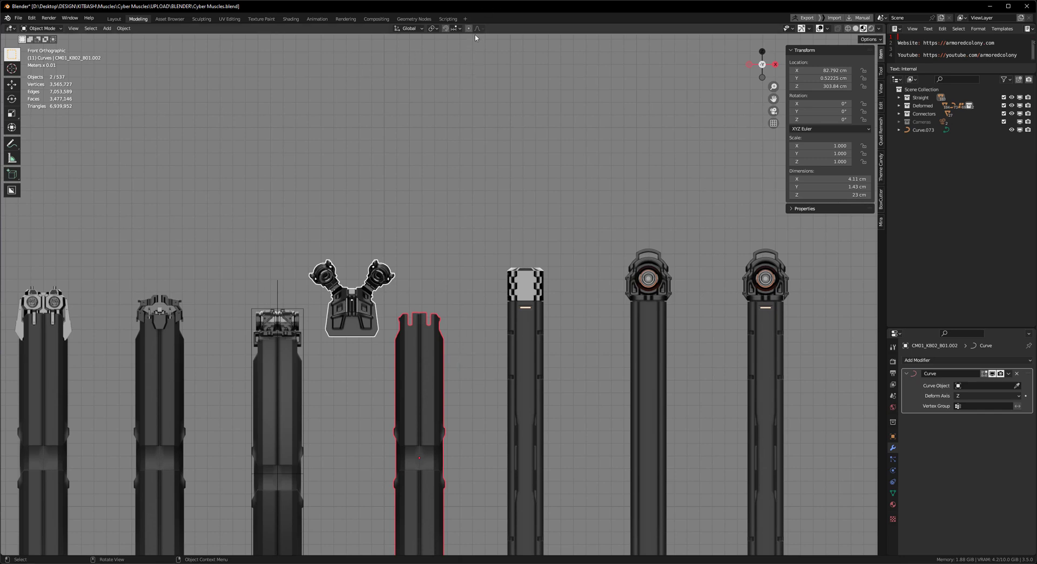
pyautogui.click(454, 28)
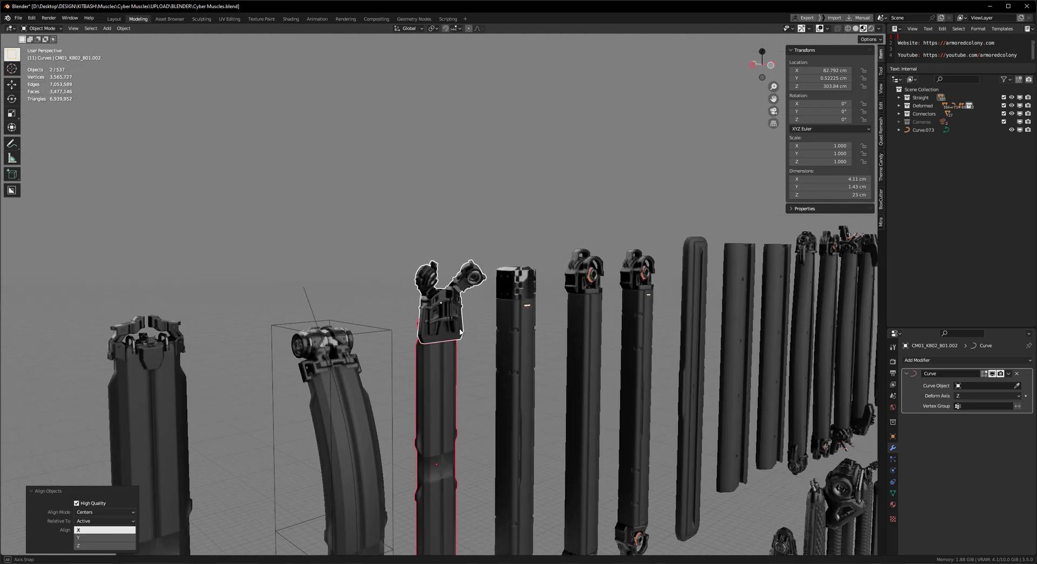
pyautogui.click(453, 28)
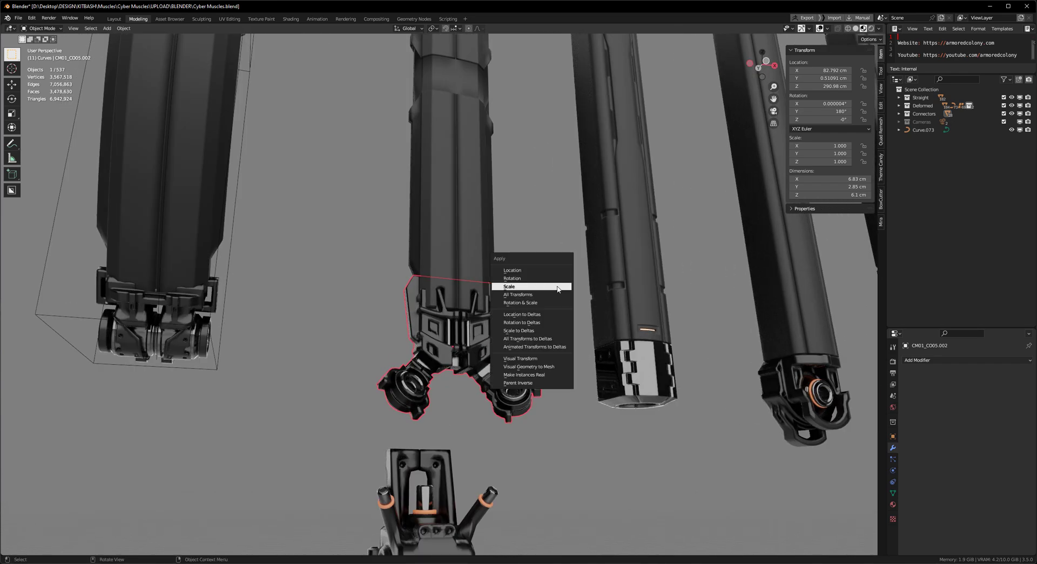
# Apply the forked connector's rotation via the Ctrl+A Apply menu.
pyautogui.click(512, 278)
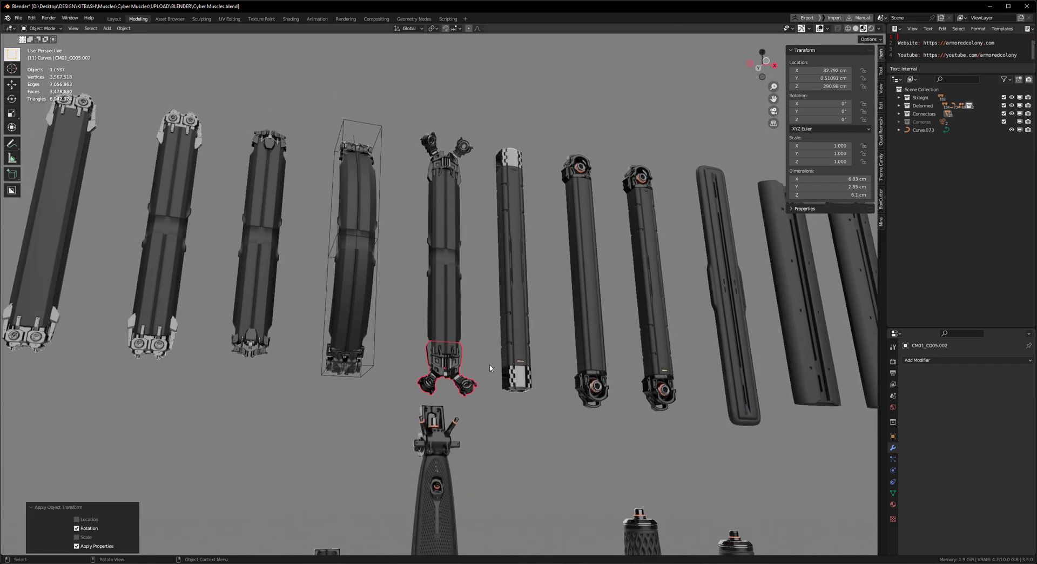